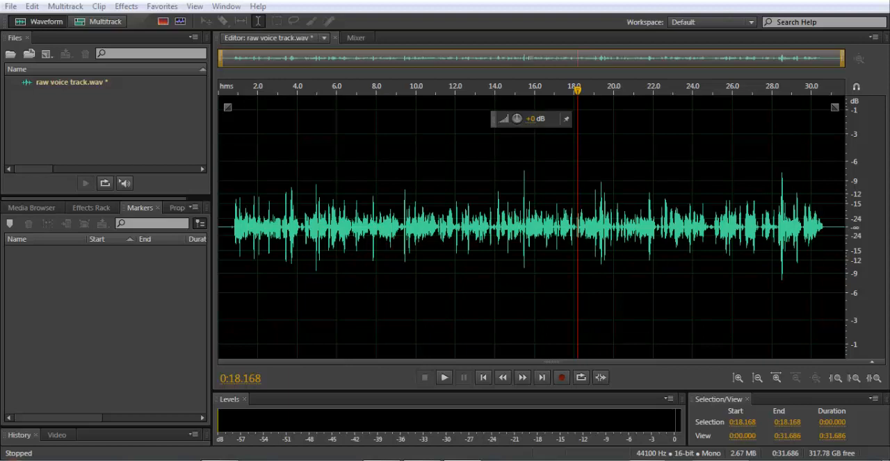
Step: Play back the raw voice track to hear it before processing, then stop
left_click(444, 378)
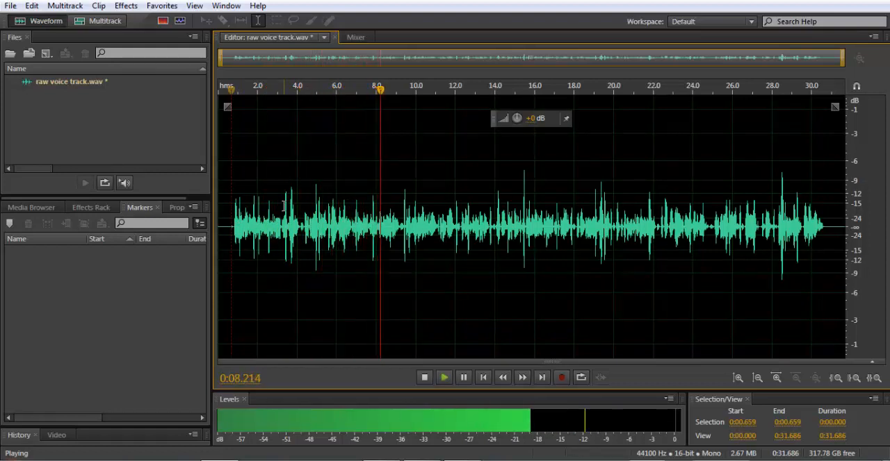
left_click(424, 378)
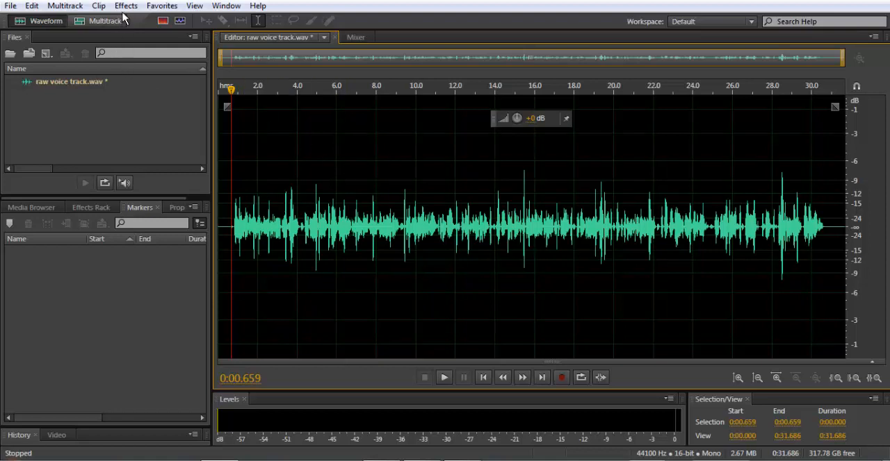
Step: Normalize the voice track to -0.1 dB via Effects > Amplitude and Compression > Normalize
left_click(125, 5)
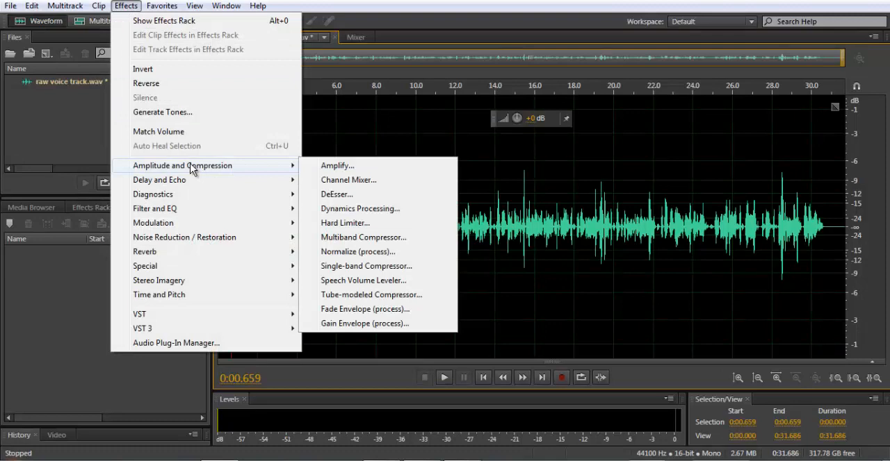
mouse_move(363, 237)
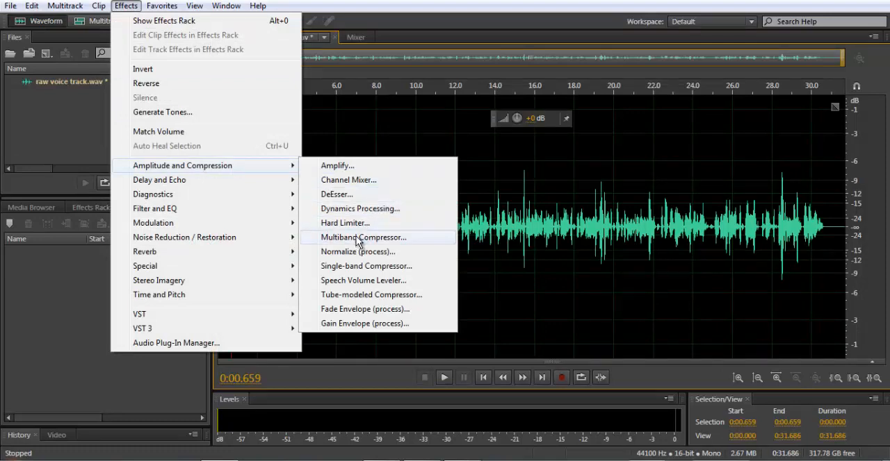
left_click(358, 252)
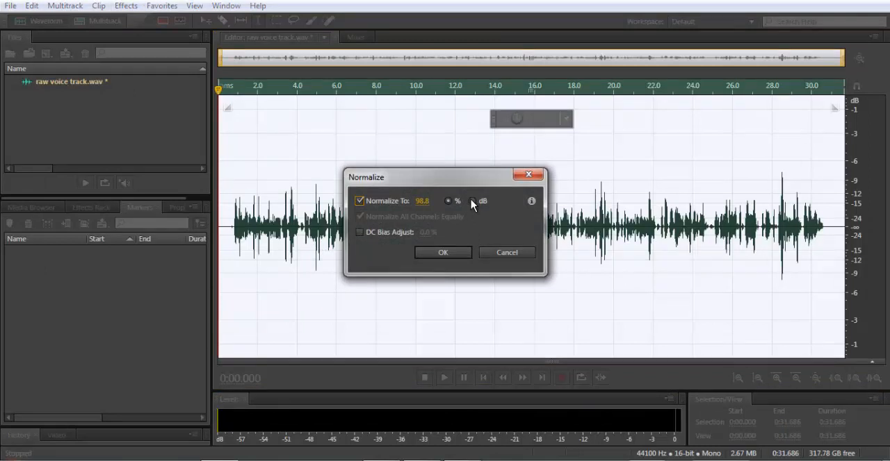
left_click(473, 200)
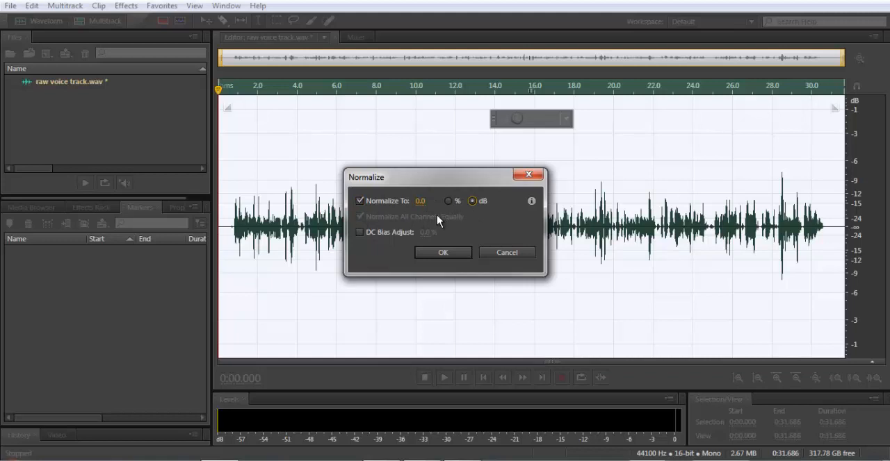
left_click(420, 200)
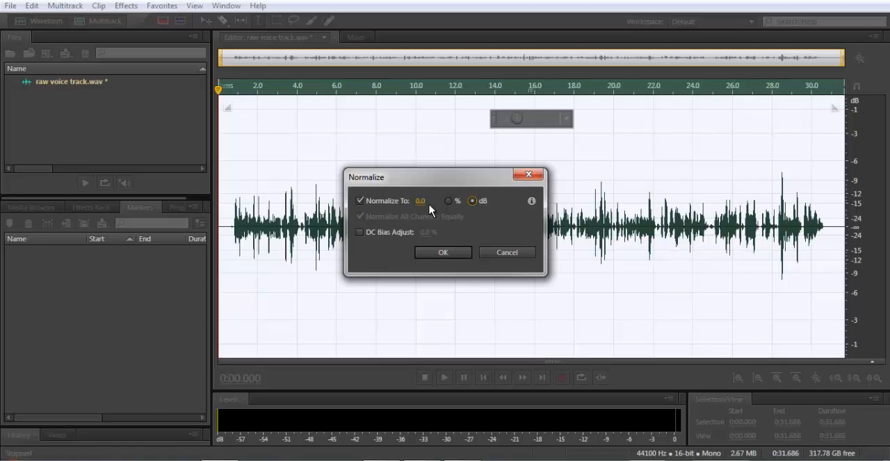
mouse_move(417, 202)
type("-")
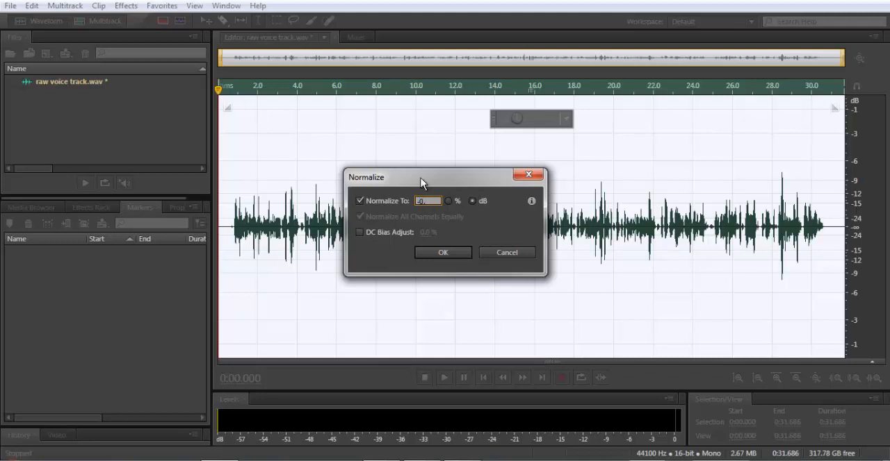
type("0.1")
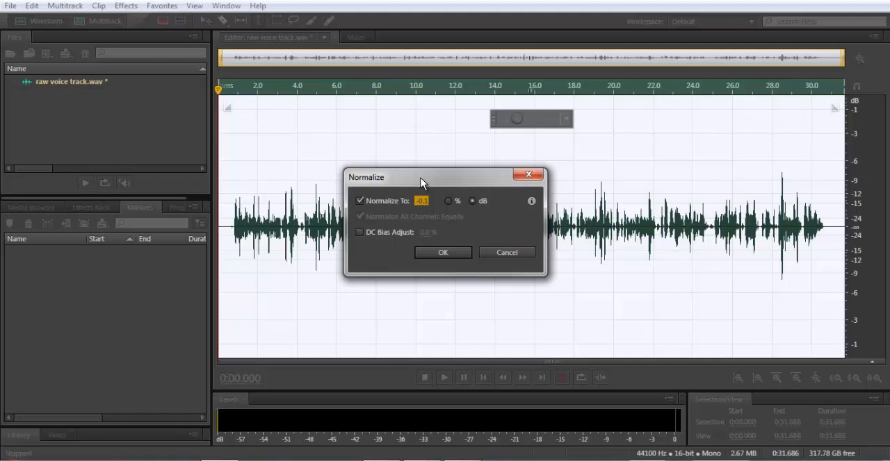
left_click(447, 200)
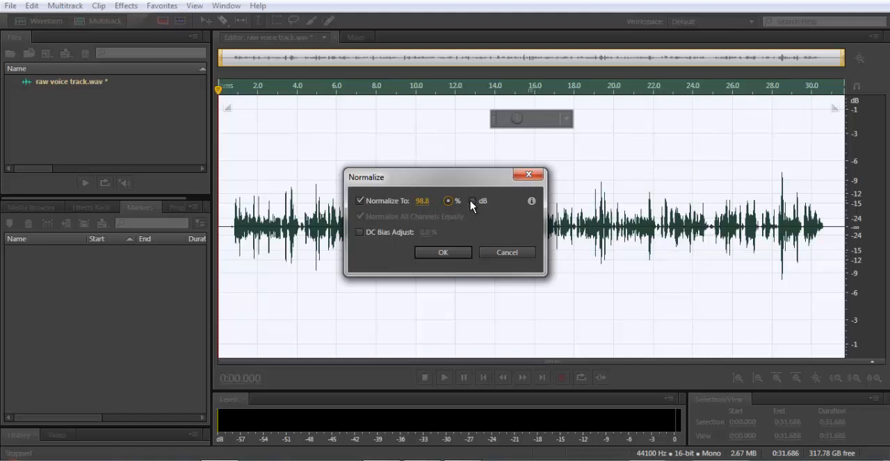
left_click(472, 200)
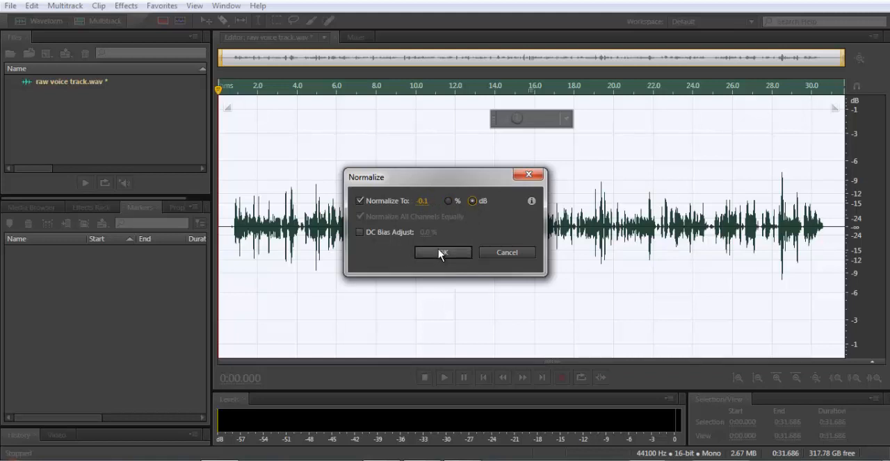
left_click(442, 253)
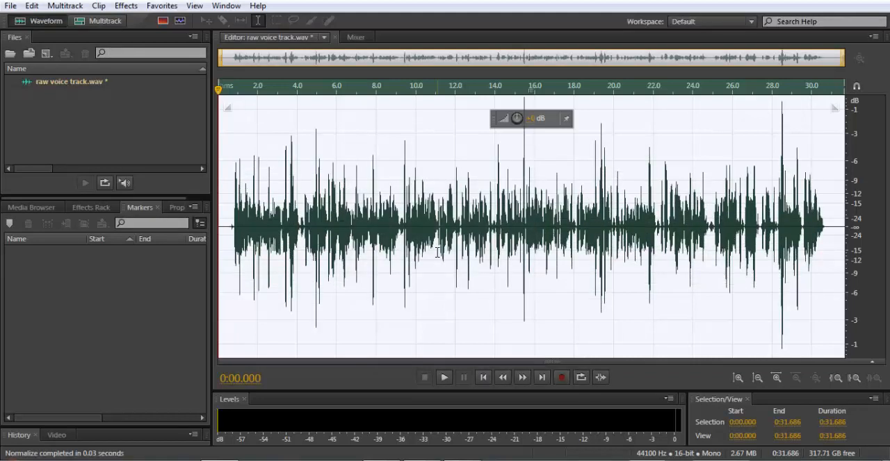
mouse_move(525, 142)
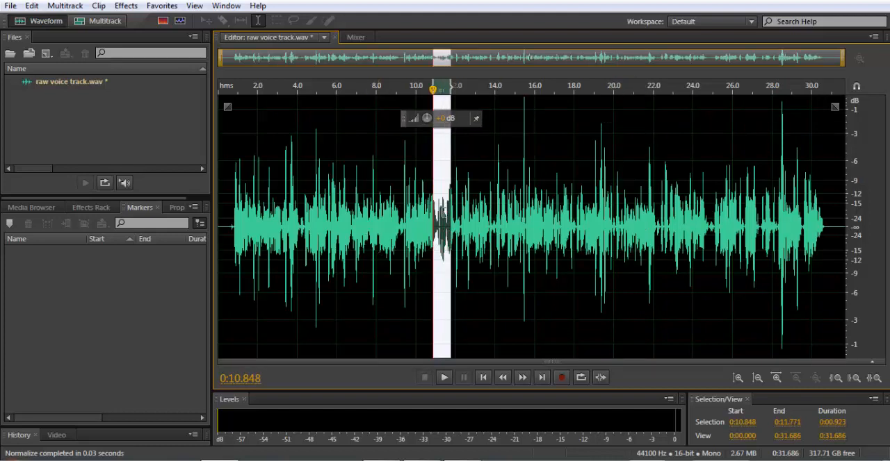
mouse_move(636, 208)
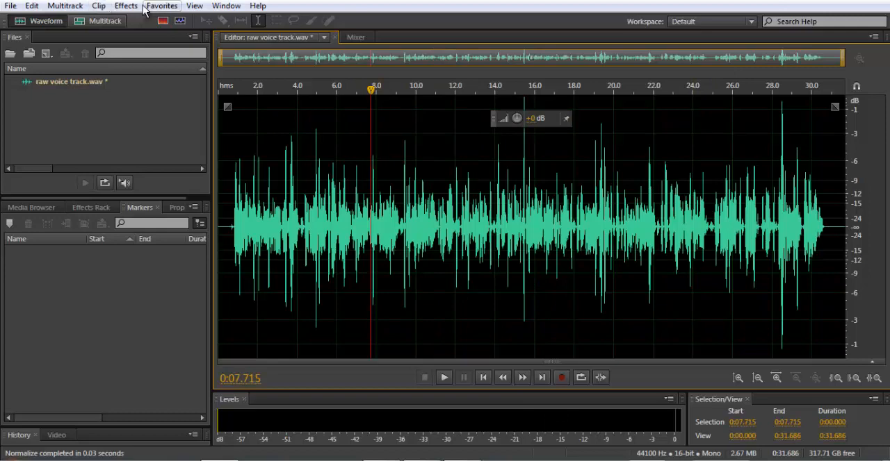
Step: Bring up Dynamics Processing with the Rock Vocal preset and inspect its compression curve
left_click(125, 5)
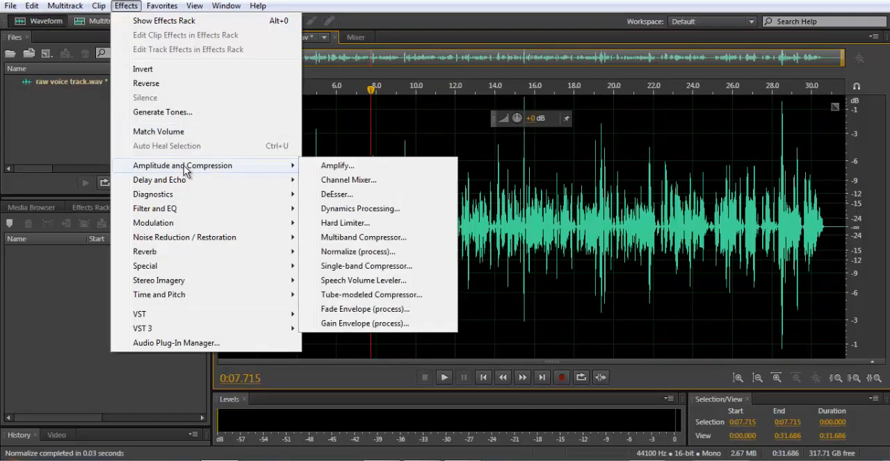
left_click(359, 209)
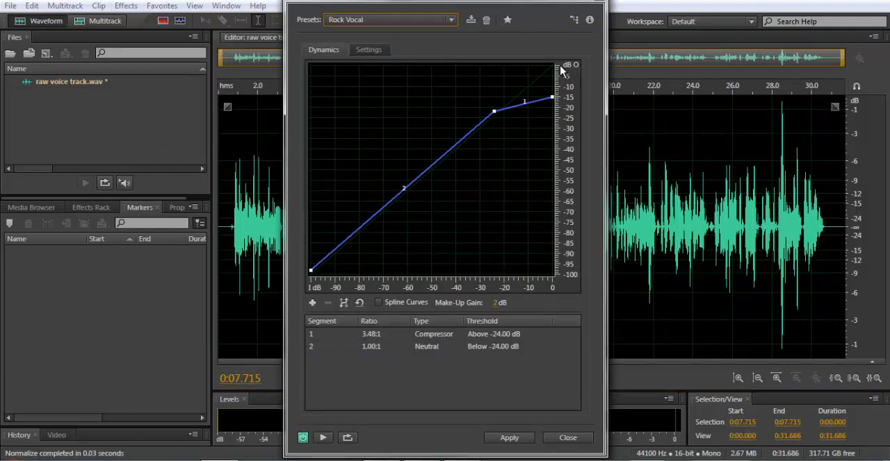
mouse_move(410, 175)
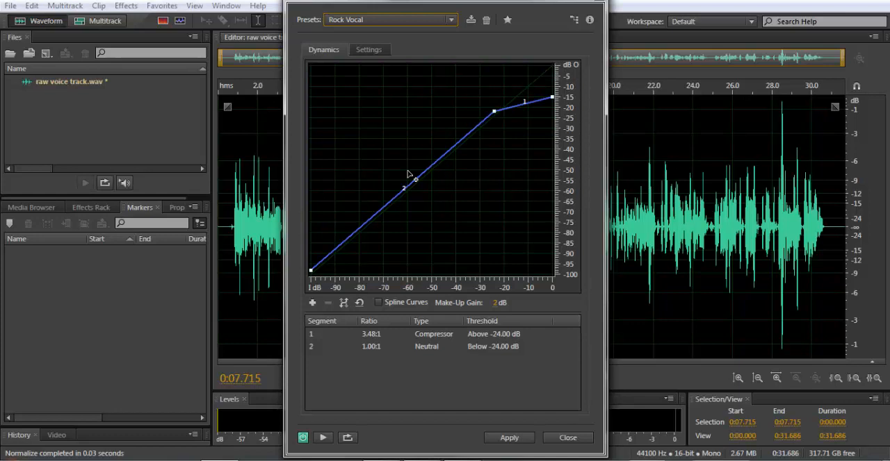
left_click_drag(414, 178, 314, 270)
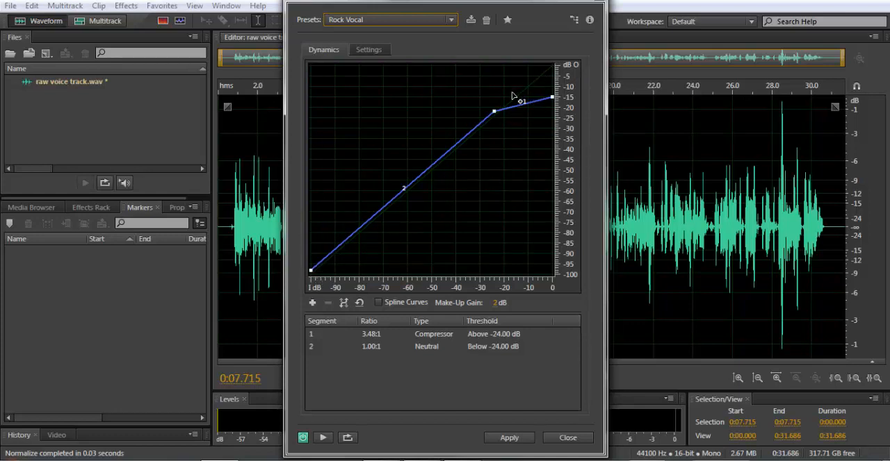
left_click_drag(493, 111, 487, 117)
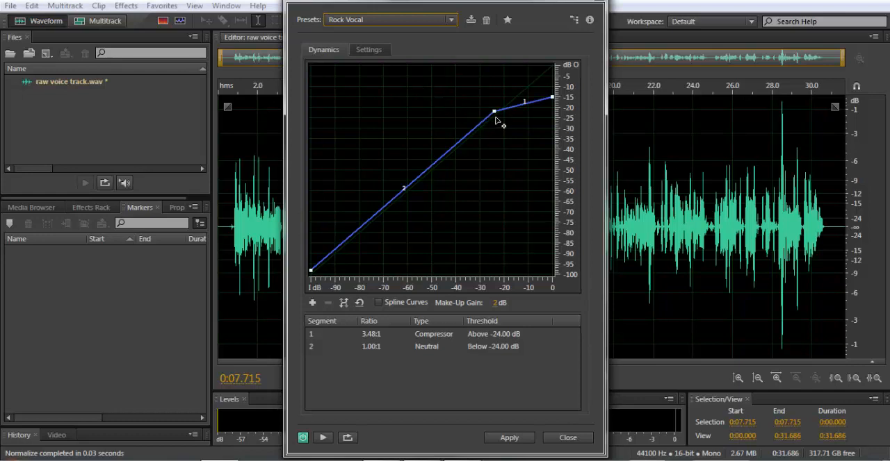
left_click_drag(493, 112, 493, 110)
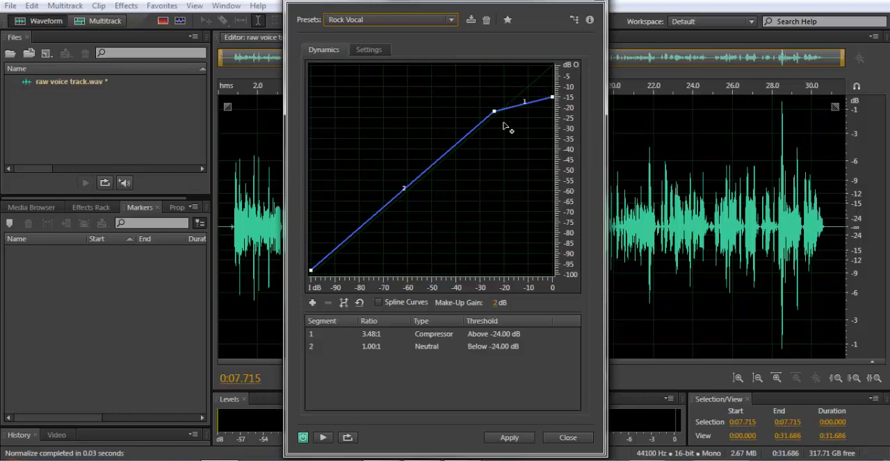
left_click_drag(493, 111, 507, 108)
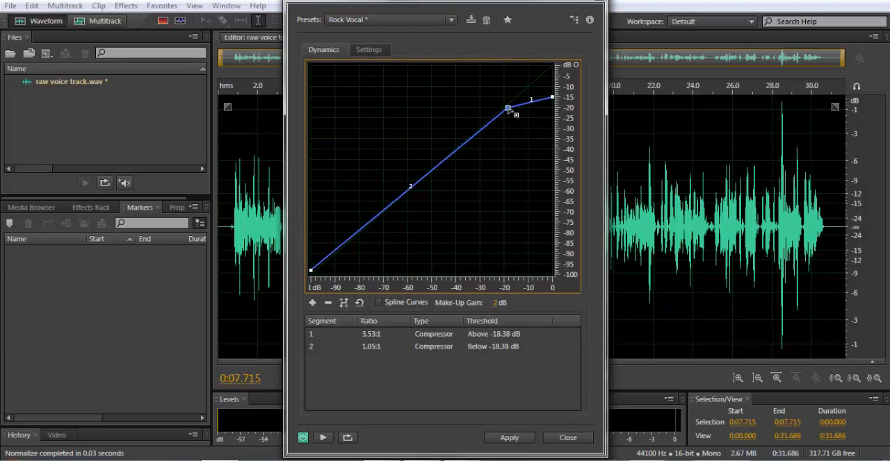
left_click_drag(509, 109, 506, 111)
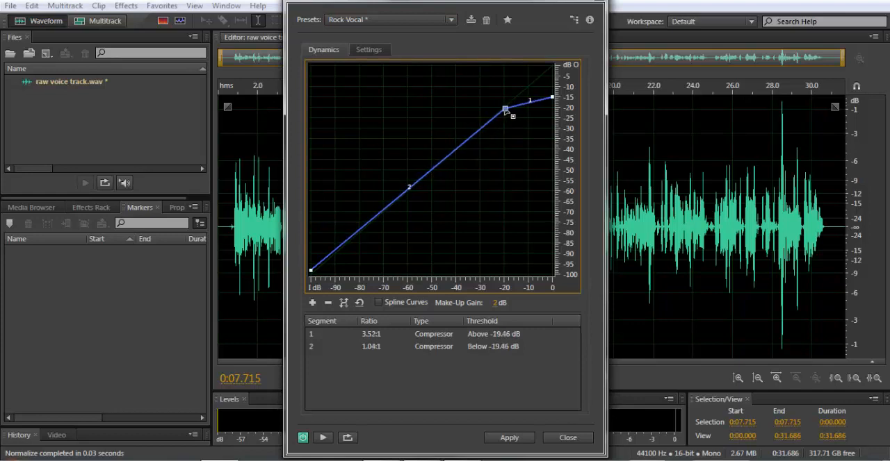
left_click_drag(506, 110, 505, 111)
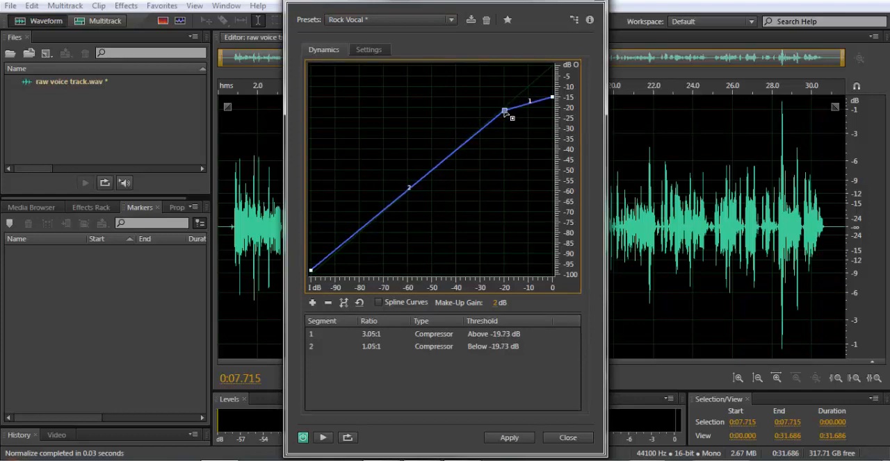
left_click_drag(503, 113, 503, 110)
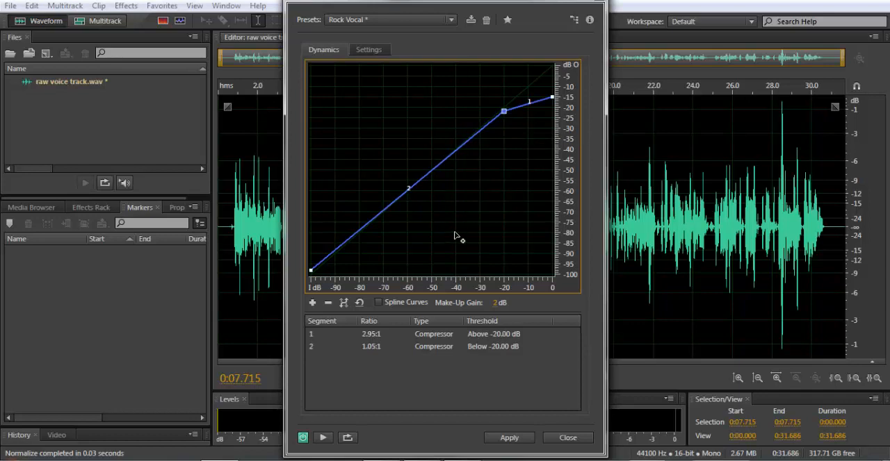
mouse_move(311, 287)
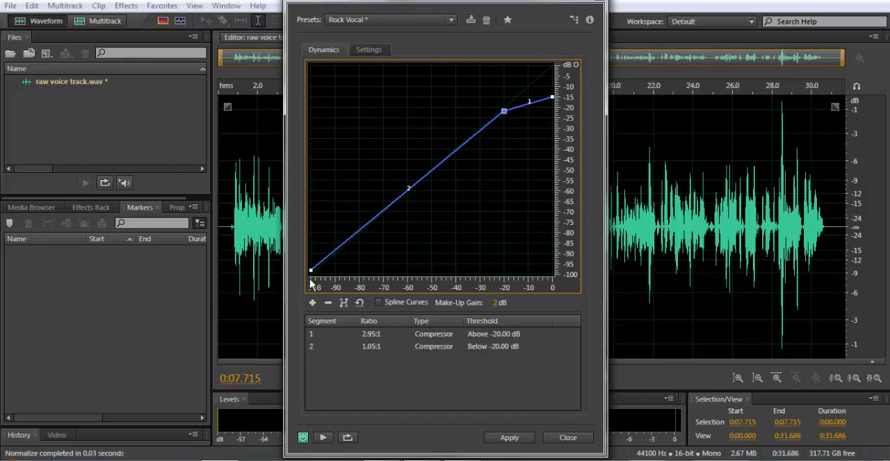
mouse_move(411, 207)
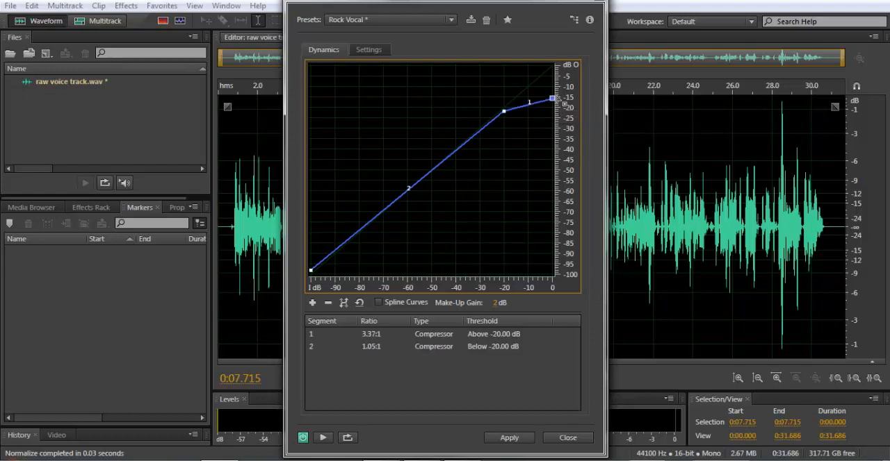
left_click_drag(553, 98, 553, 97)
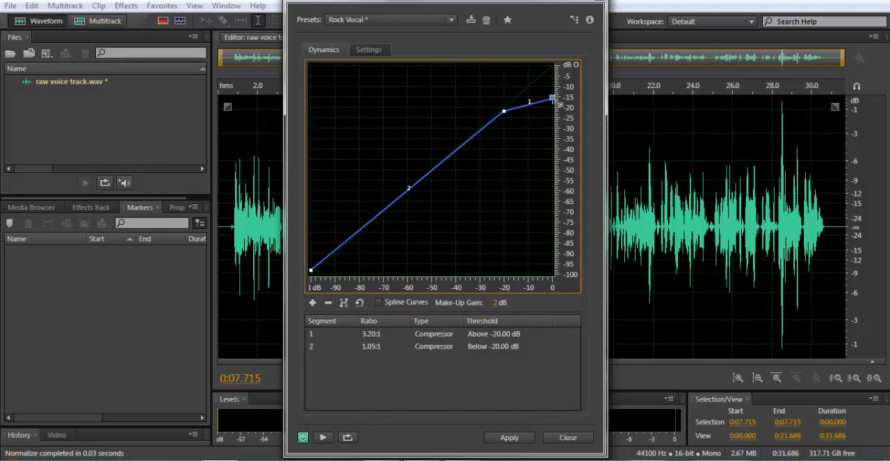
left_click_drag(553, 97, 553, 100)
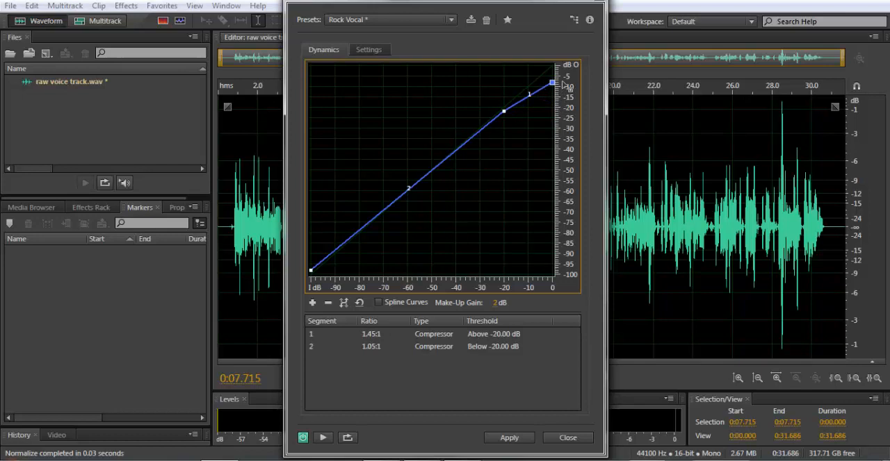
left_click_drag(552, 82, 552, 96)
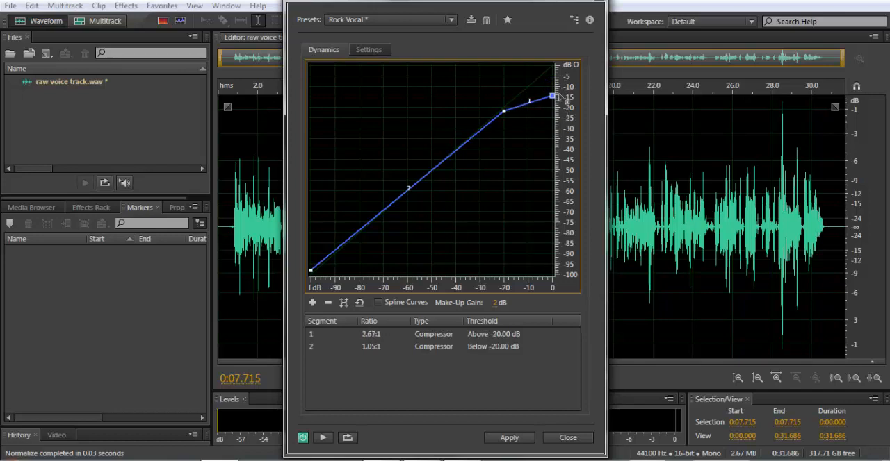
left_click_drag(553, 95, 553, 98)
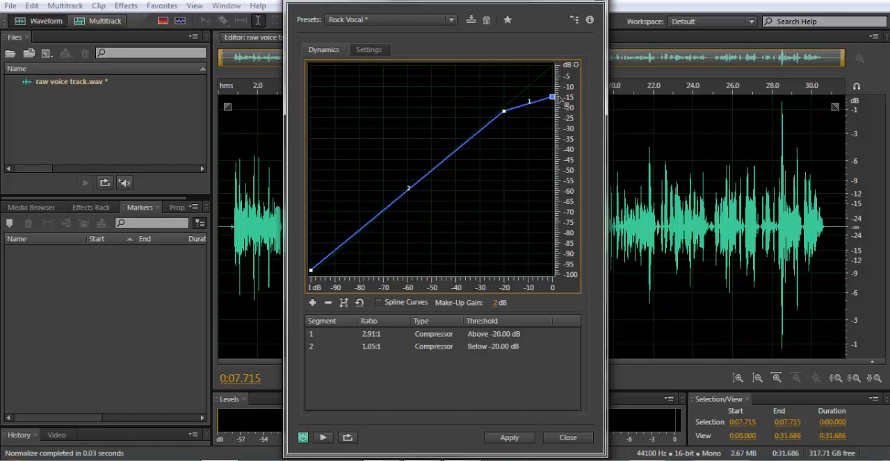
left_click_drag(553, 98, 553, 96)
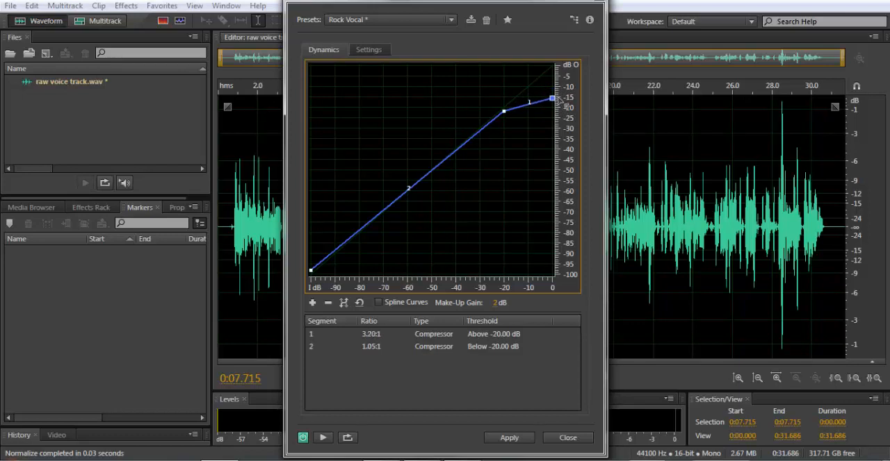
left_click_drag(553, 96, 553, 98)
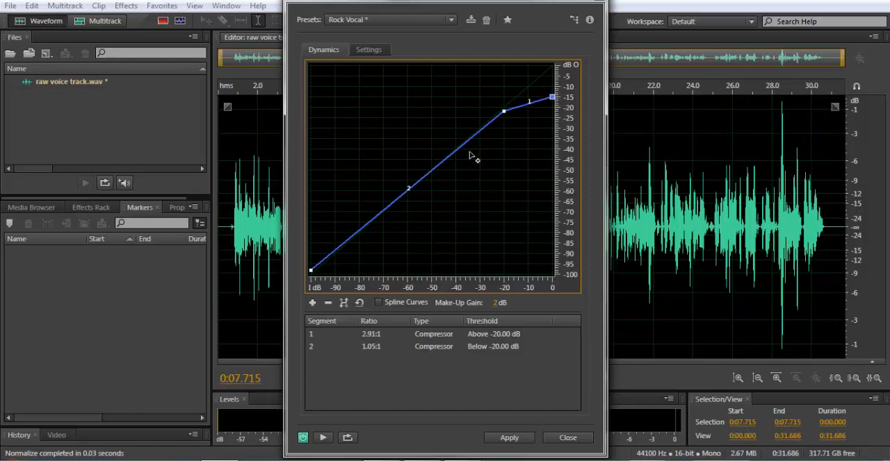
mouse_move(439, 181)
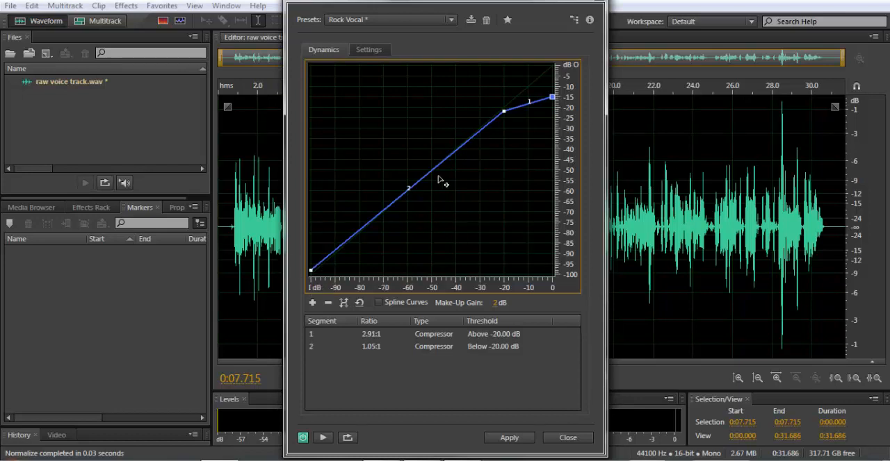
left_click_drag(501, 112, 504, 114)
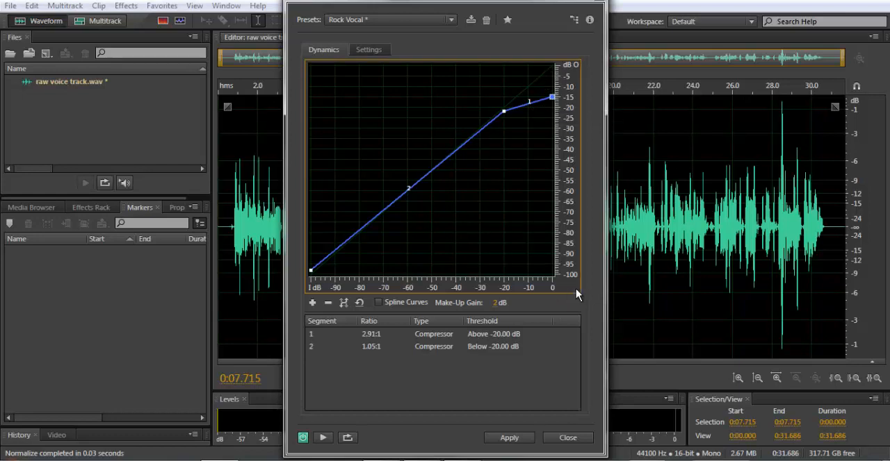
mouse_move(581, 295)
type("0")
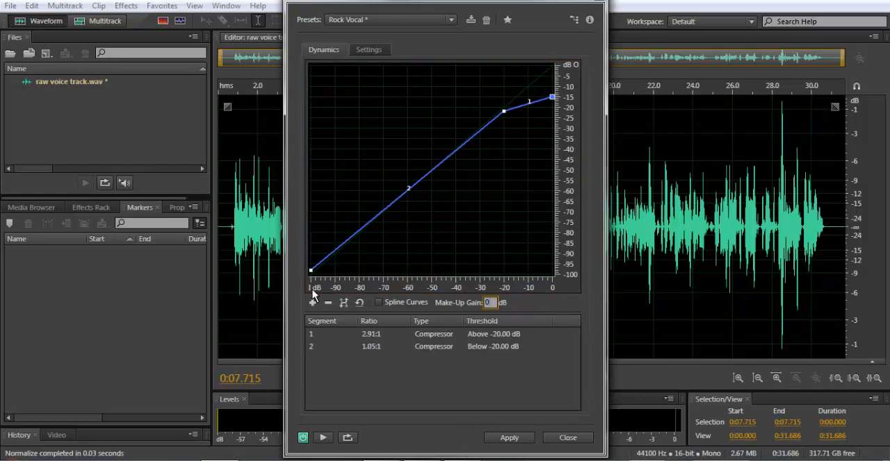
mouse_move(549, 72)
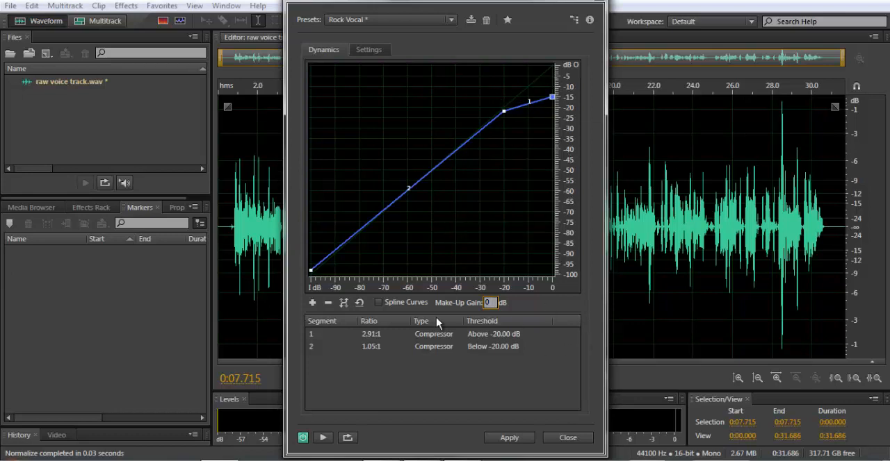
Step: Apply the Rock Vocal dynamics compression to the whole voice track
left_click(508, 438)
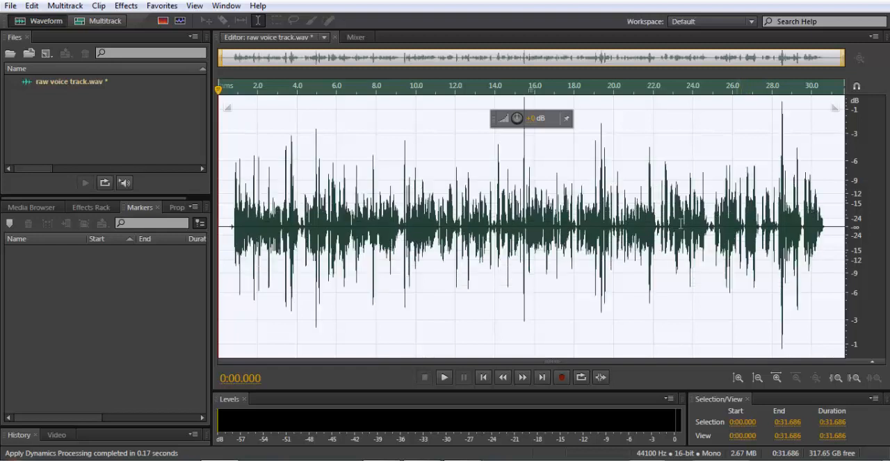
Step: Apply a second pass of the same Dynamics Processing settings to the voice track
left_click(125, 6)
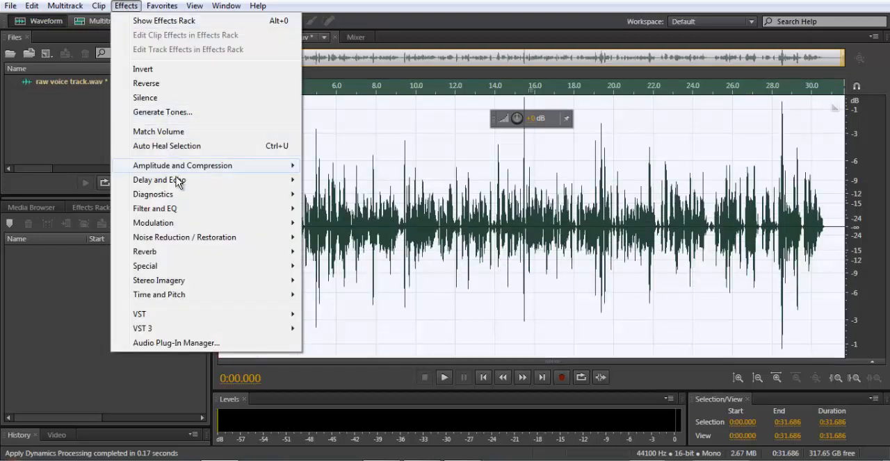
mouse_move(158, 181)
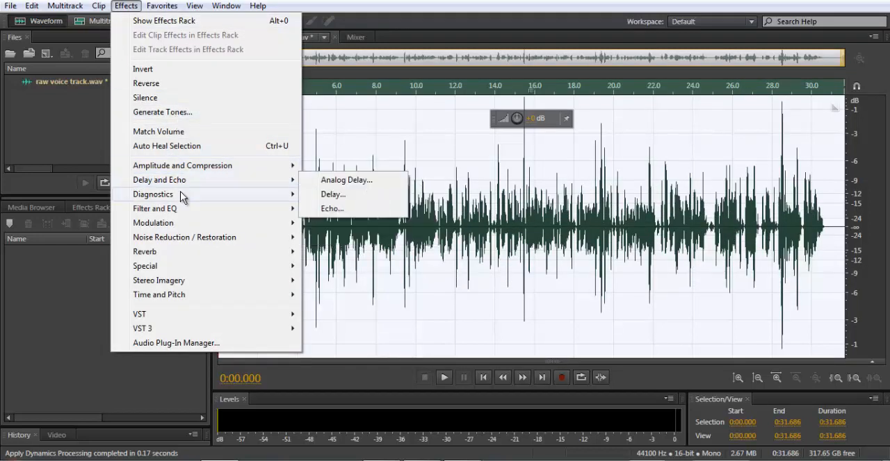
mouse_move(182, 166)
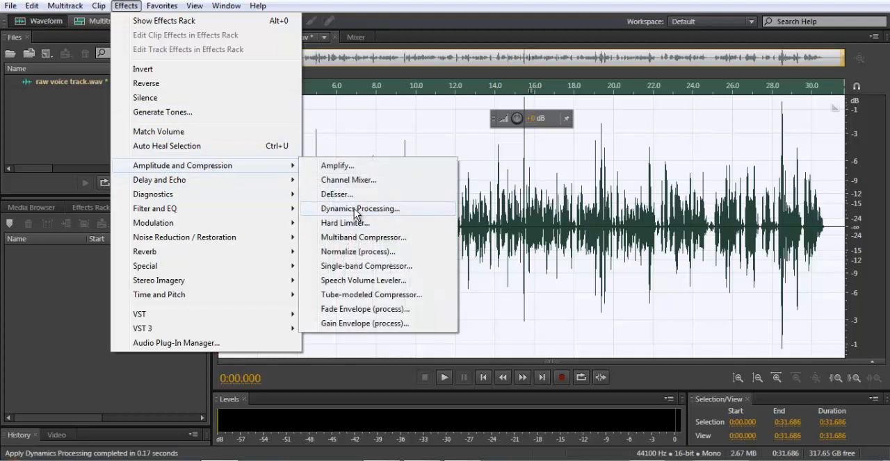
left_click(359, 208)
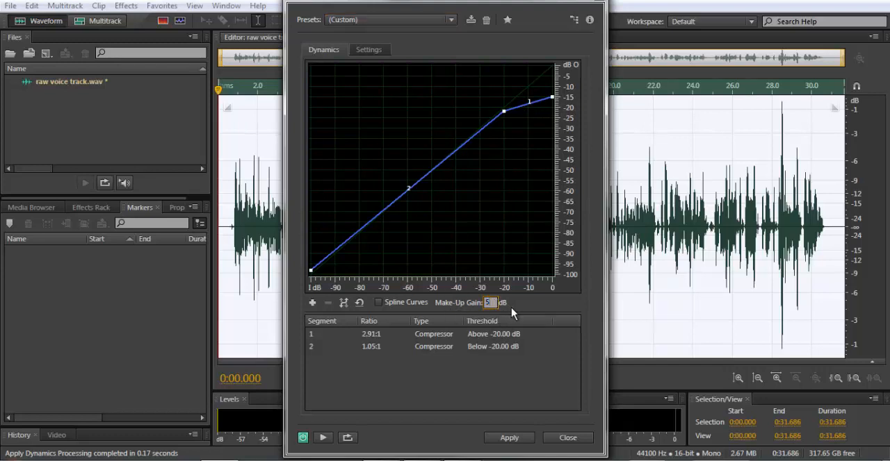
mouse_move(464, 439)
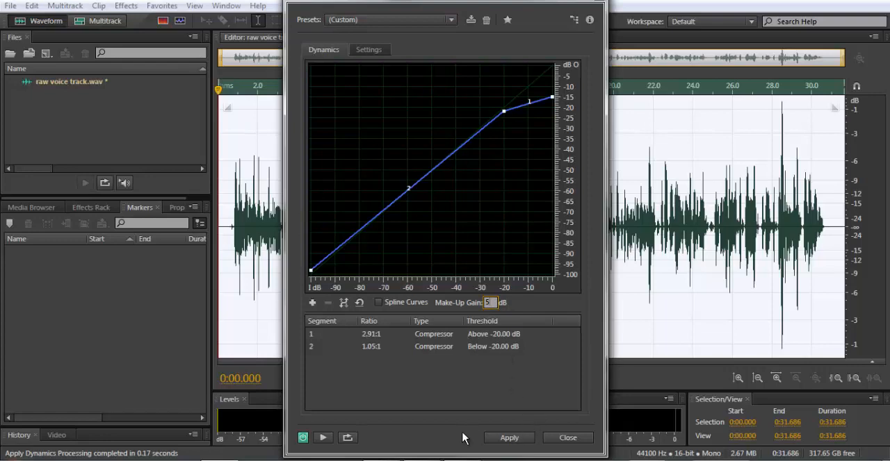
left_click(509, 438)
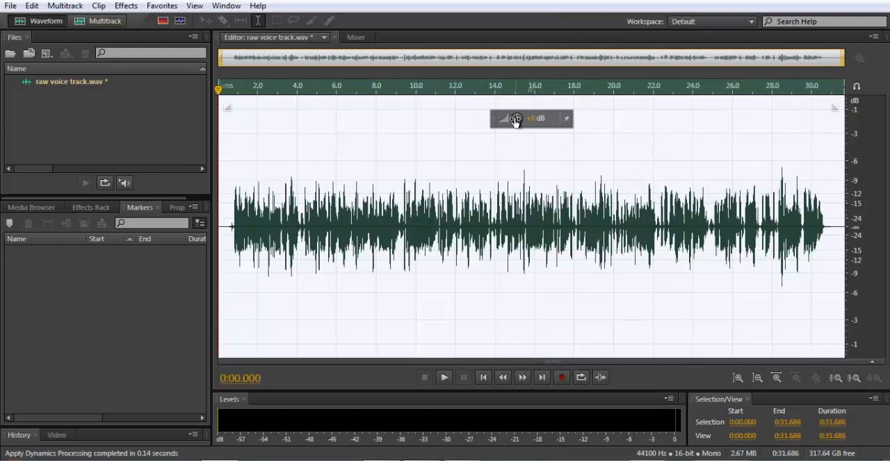
Step: Boost the track's loudness with the on-clip volume knob and audition the result
left_click_drag(517, 118, 520, 110)
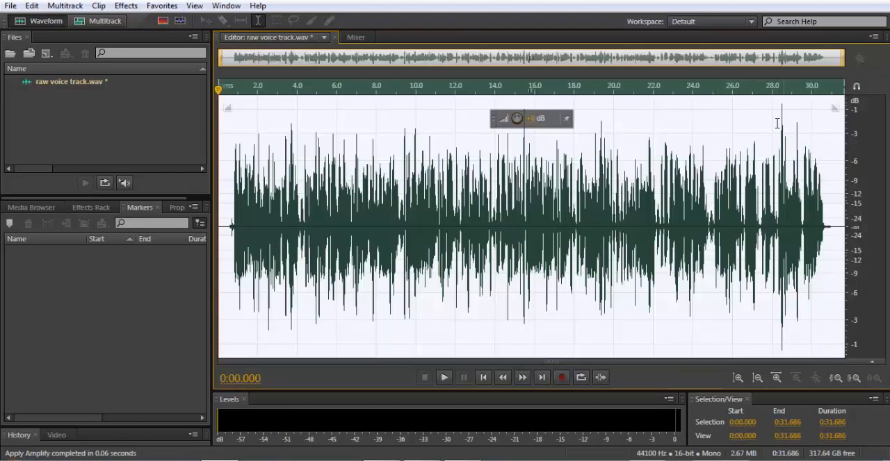
mouse_move(512, 225)
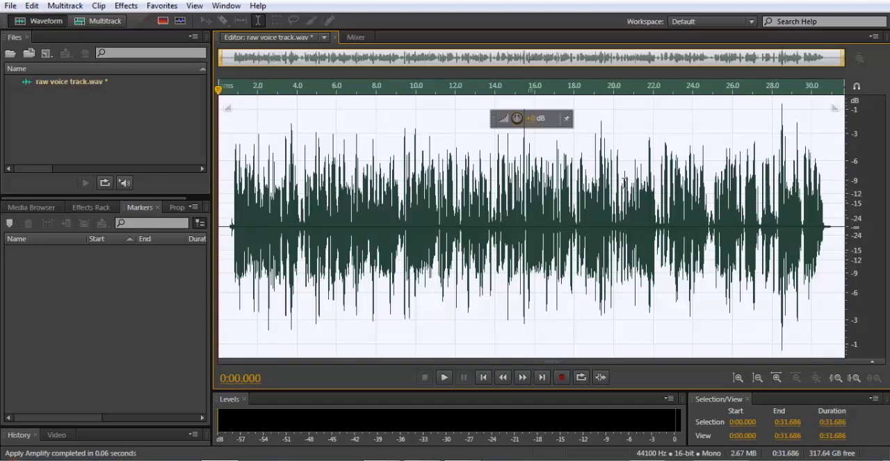
mouse_move(217, 276)
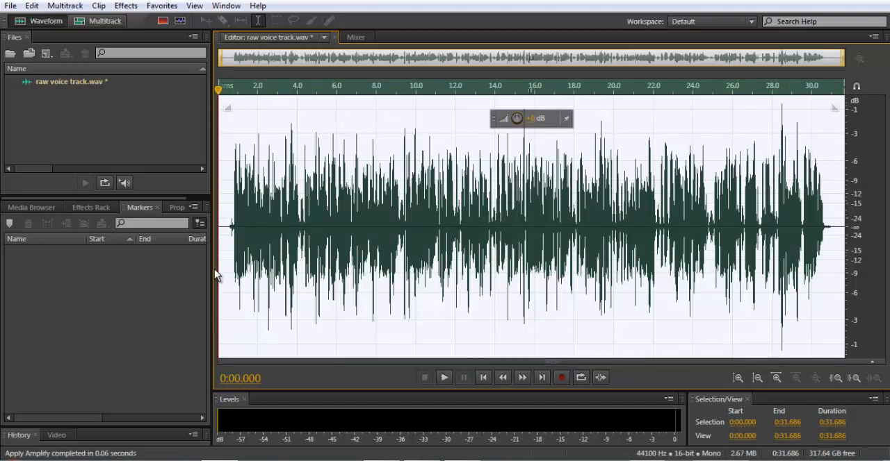
left_click(444, 378)
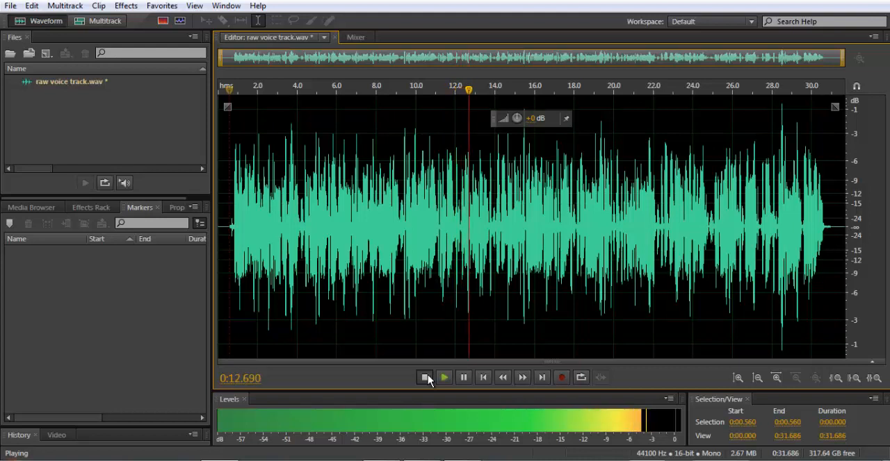
left_click(426, 378)
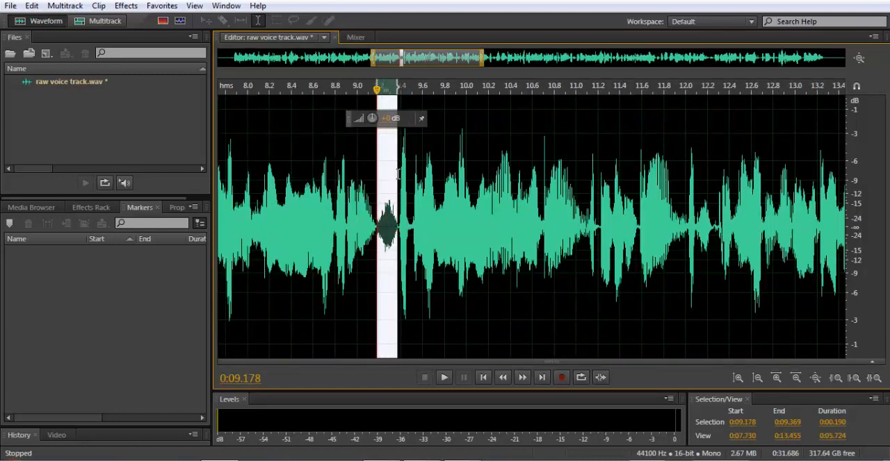
left_click(443, 378)
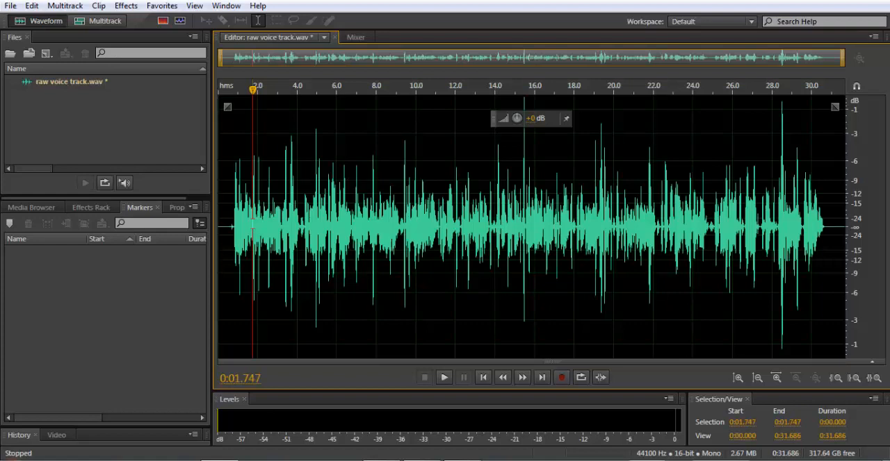
Step: Recompress the track with the curve's knee lowered to -30 dB at about 1.88:1
left_click(443, 378)
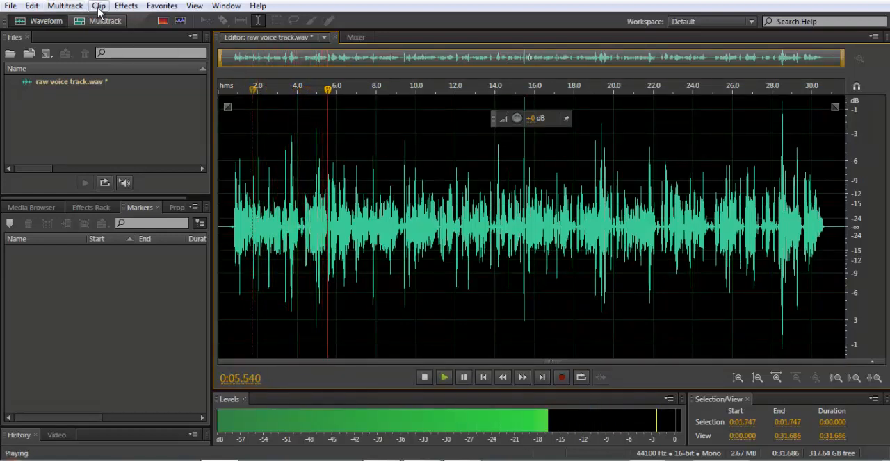
left_click(125, 5)
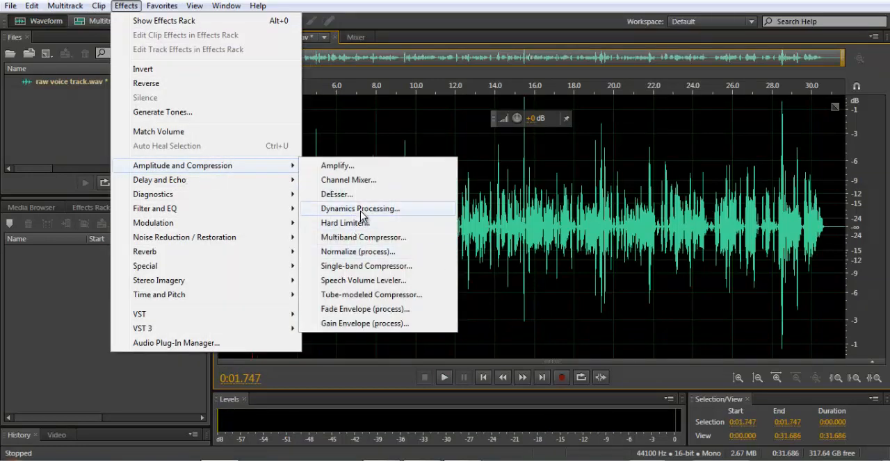
left_click(360, 209)
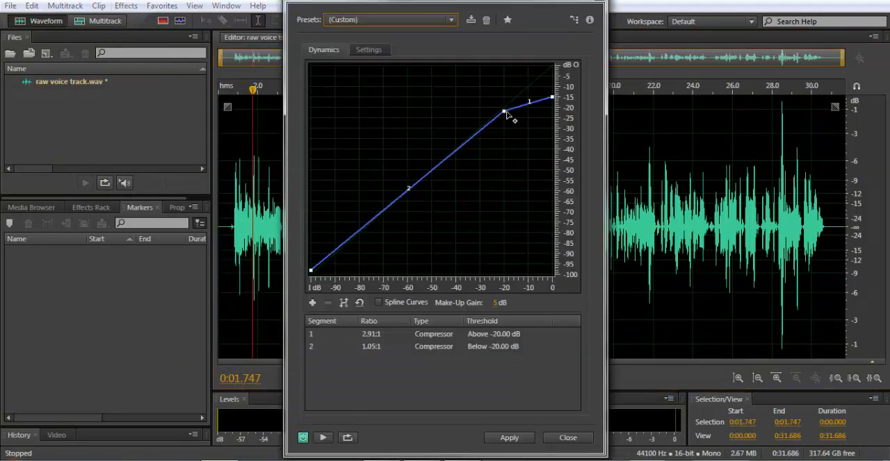
left_click_drag(505, 111, 503, 114)
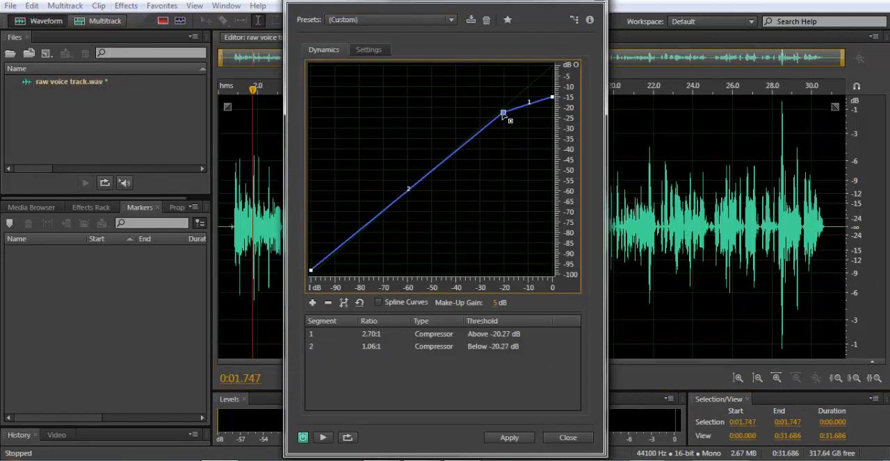
left_click_drag(503, 114, 481, 131)
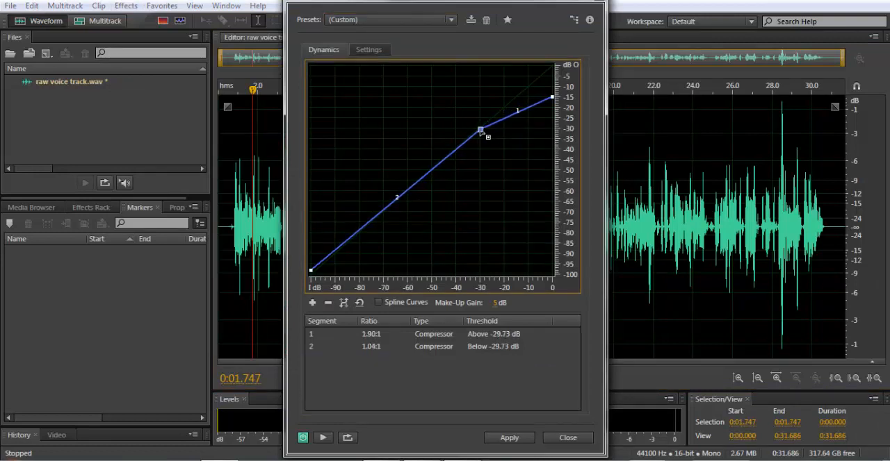
left_click_drag(481, 130, 481, 131)
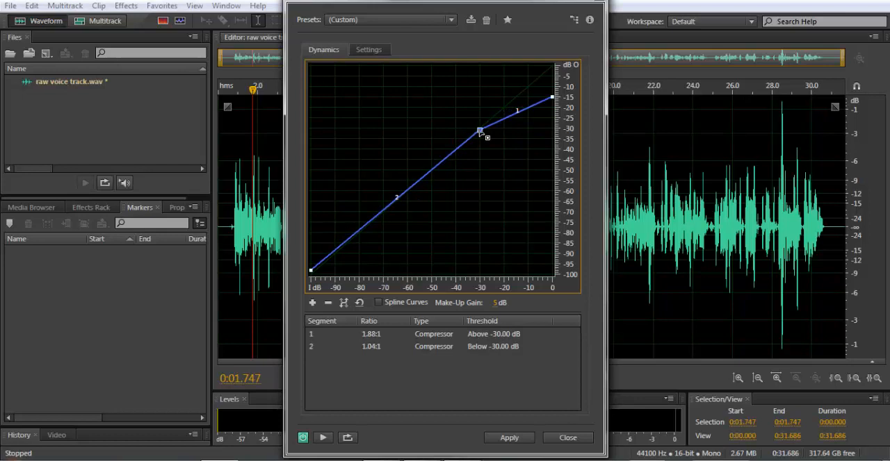
mouse_move(417, 202)
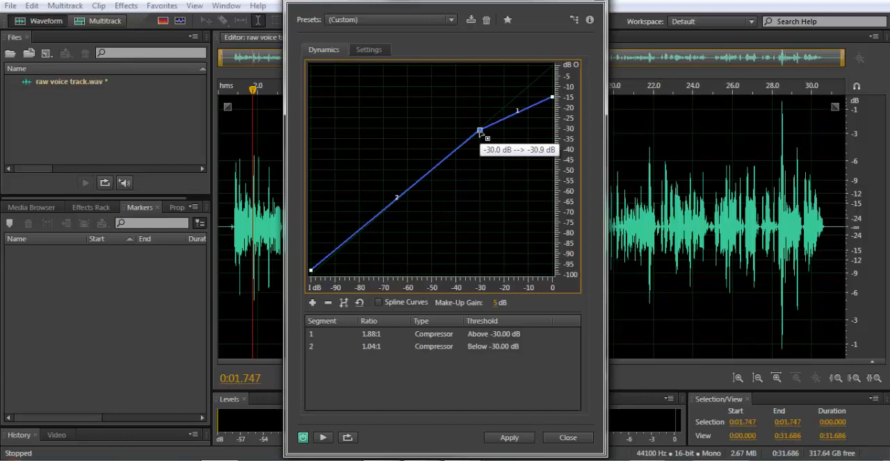
mouse_move(372, 324)
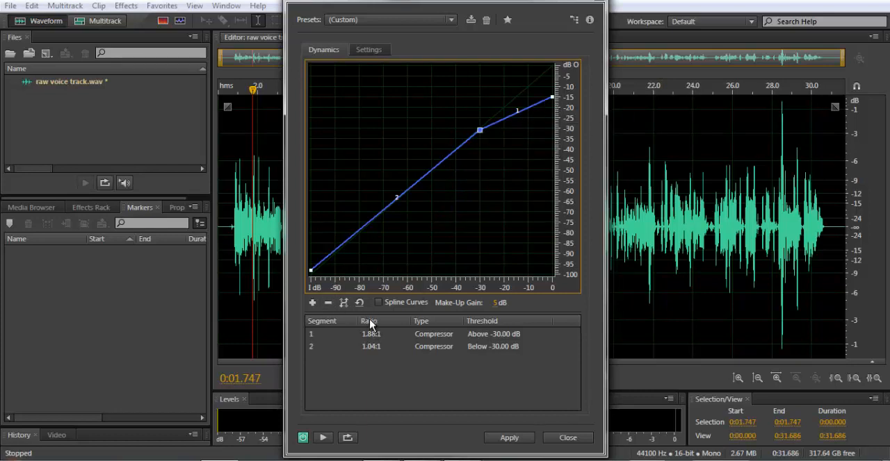
mouse_move(386, 330)
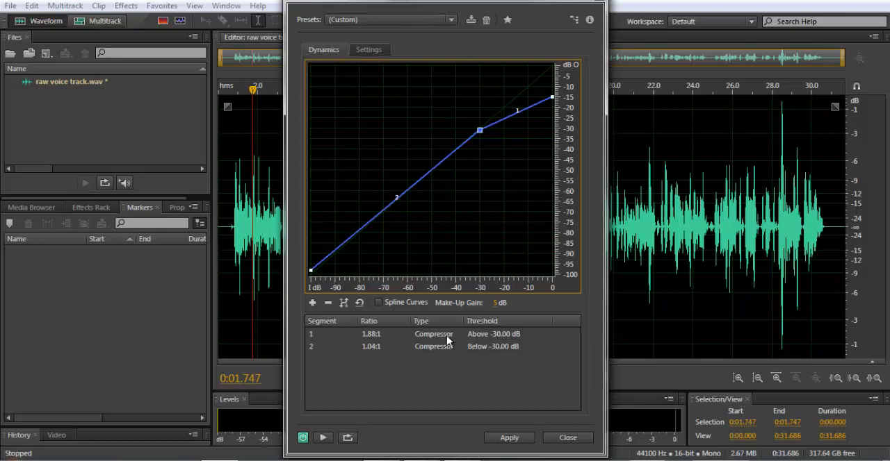
mouse_move(438, 389)
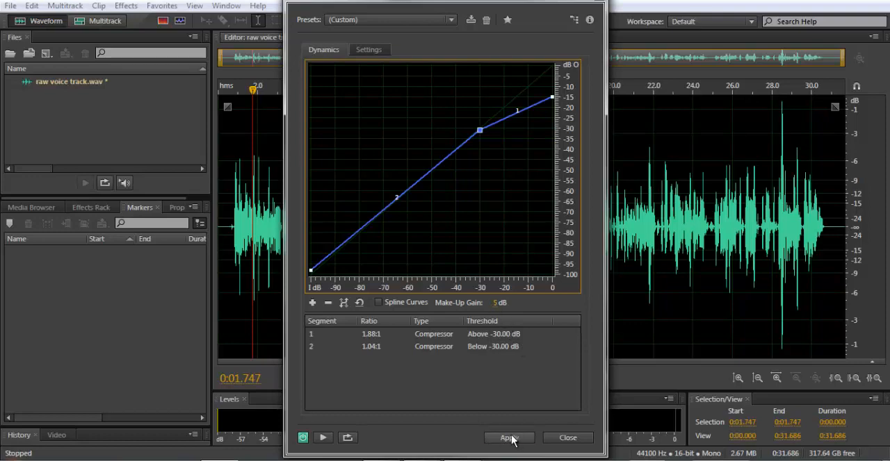
left_click(509, 438)
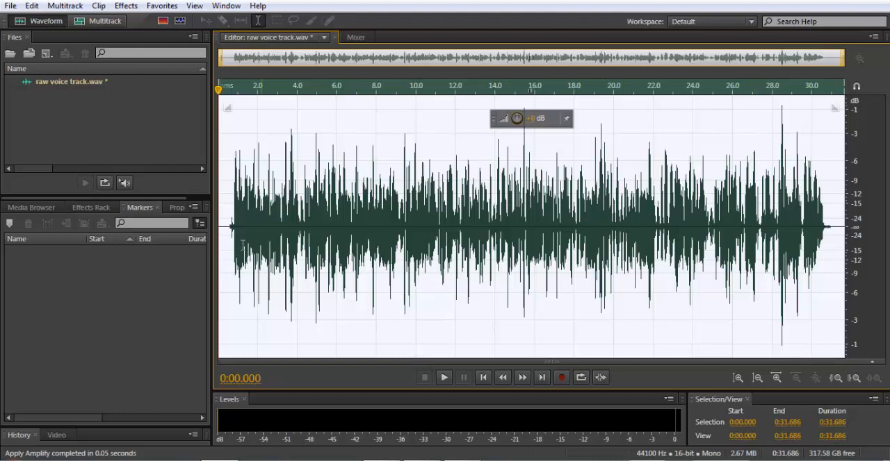
left_click(443, 378)
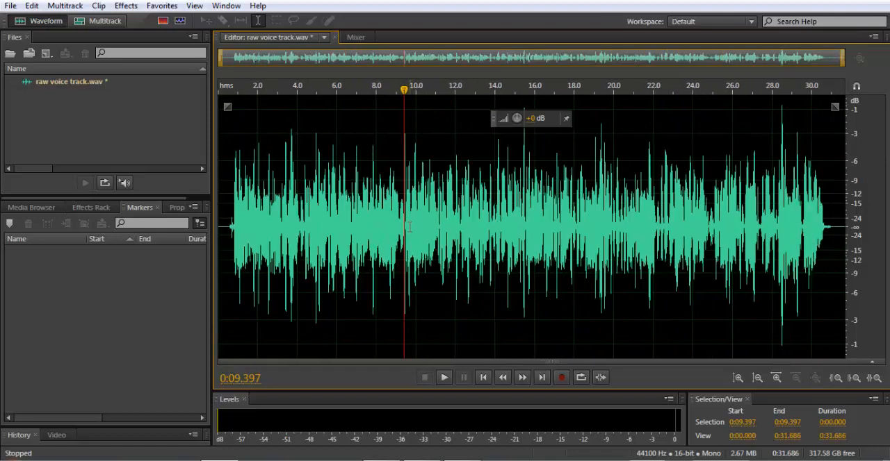
mouse_move(486, 193)
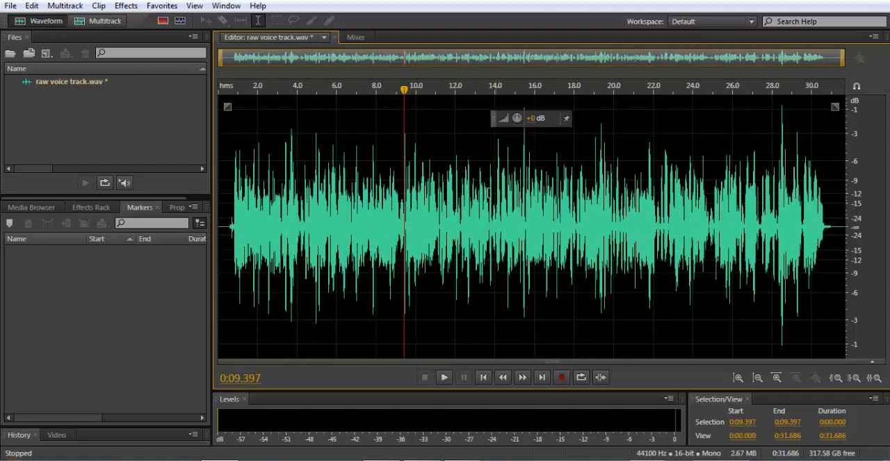
mouse_move(513, 136)
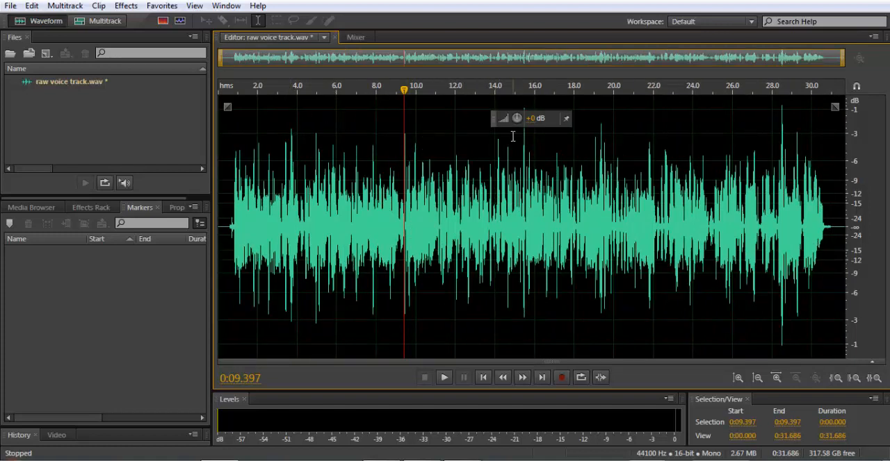
mouse_move(622, 127)
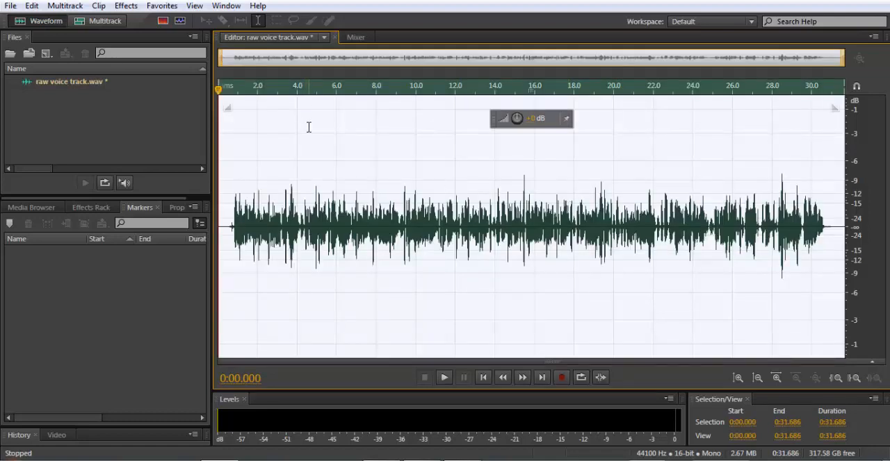
Step: Apply dynamics compression with the knee at about -14.86 dB and a 6.80:1 ratio
left_click(125, 6)
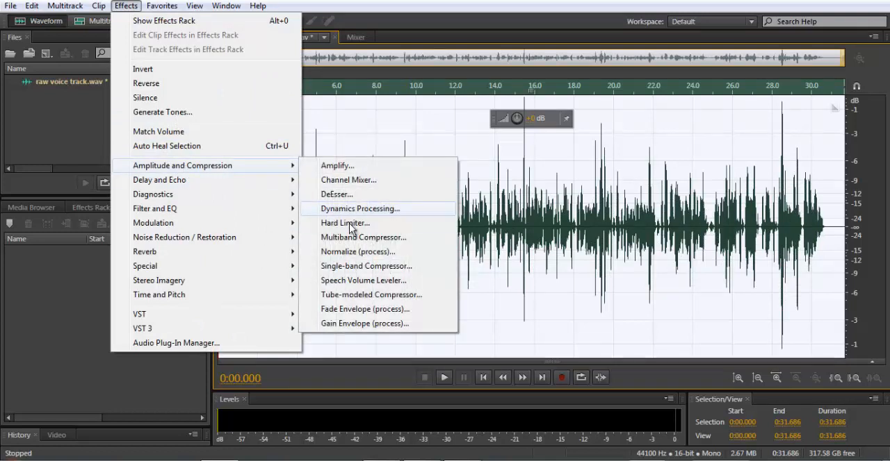
left_click(360, 208)
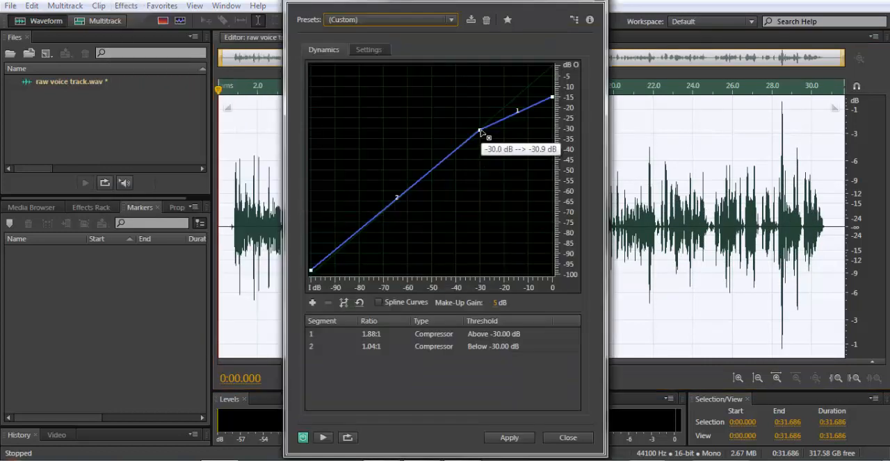
left_click_drag(481, 132, 514, 103)
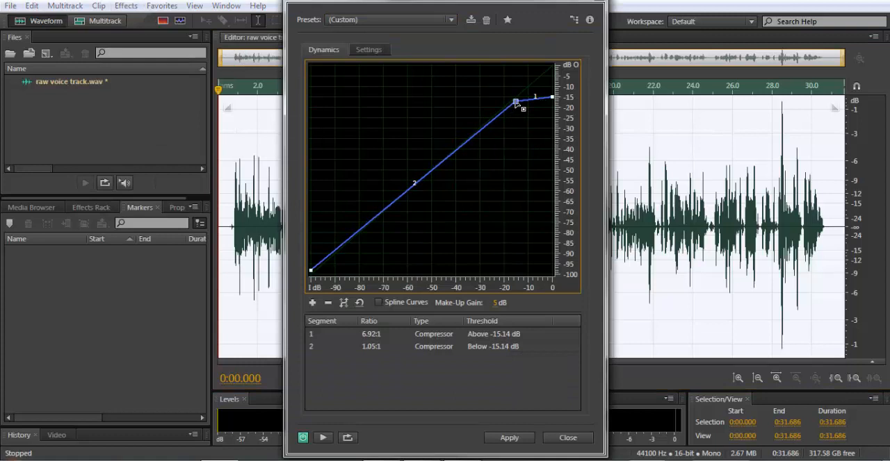
left_click_drag(516, 102, 514, 105)
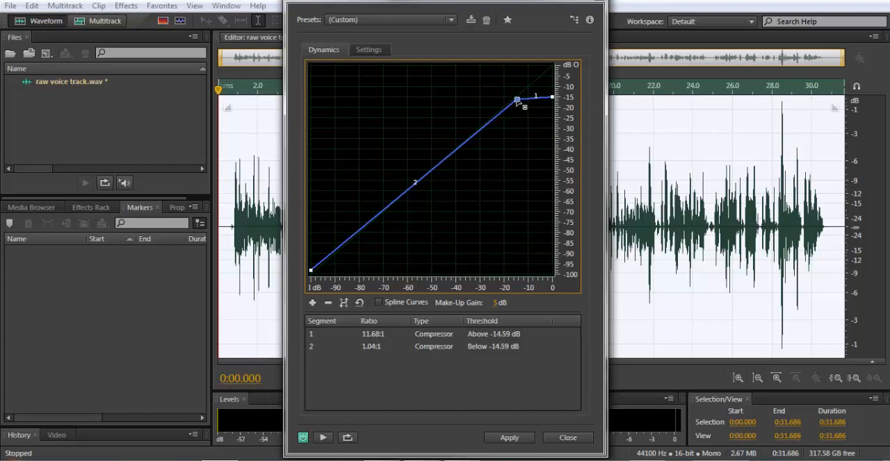
left_click_drag(517, 100, 520, 102)
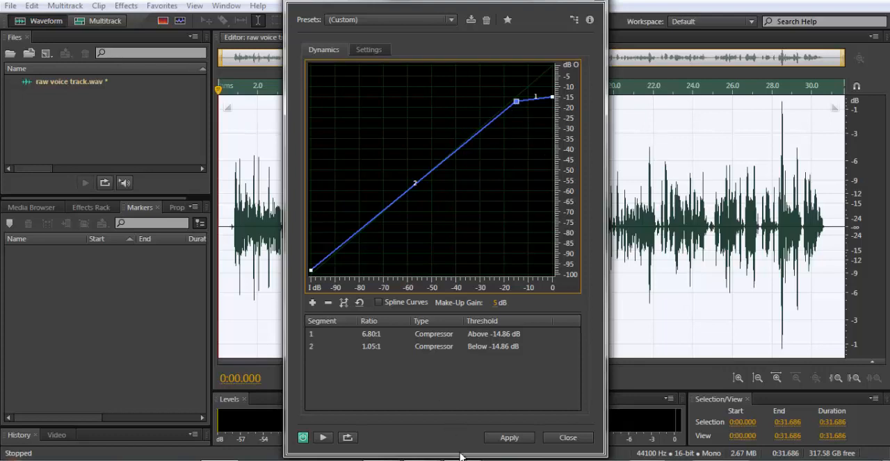
left_click(509, 438)
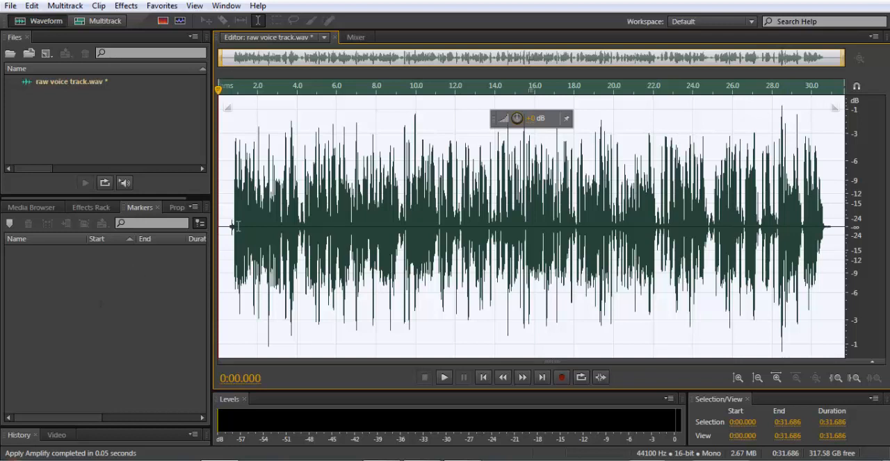
Step: Play back the compressed, amplified voice track, then stop
left_click(443, 378)
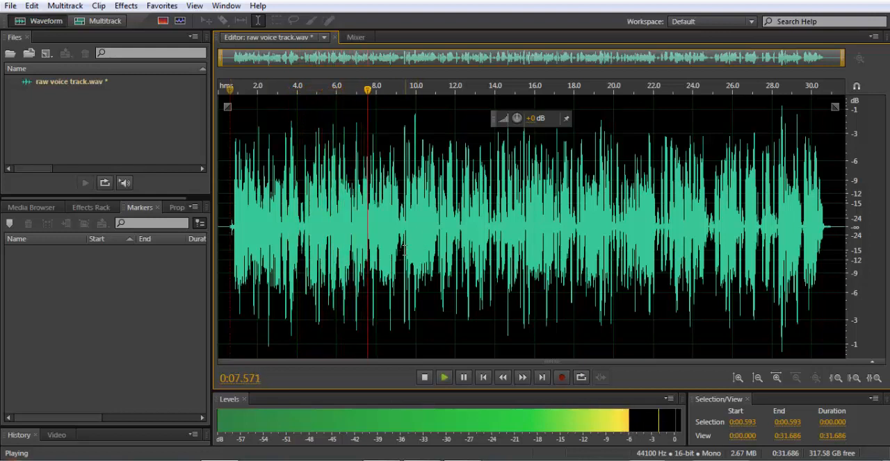
left_click(424, 378)
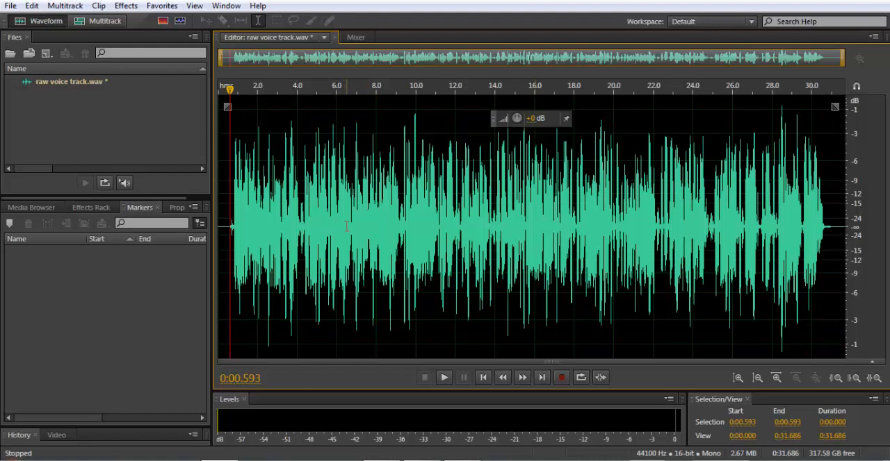
mouse_move(375, 155)
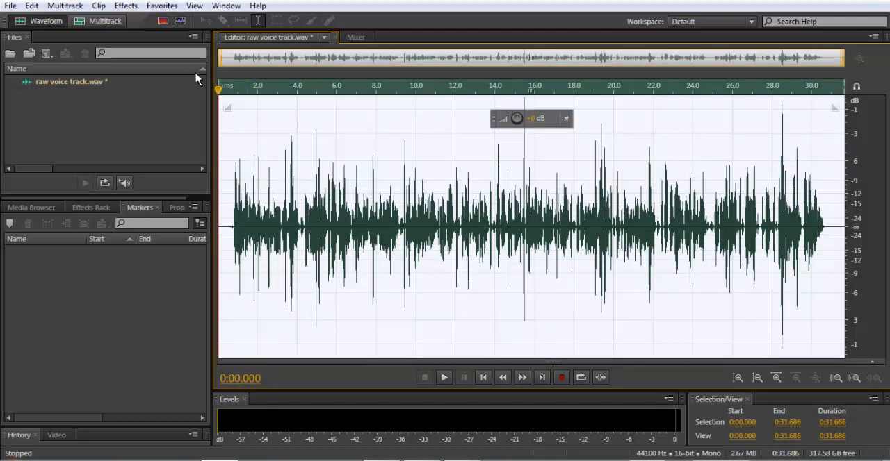
Step: Apply gentler dynamics compression with the knee at -17.57 dB and a 2.68:1 ratio
left_click(125, 6)
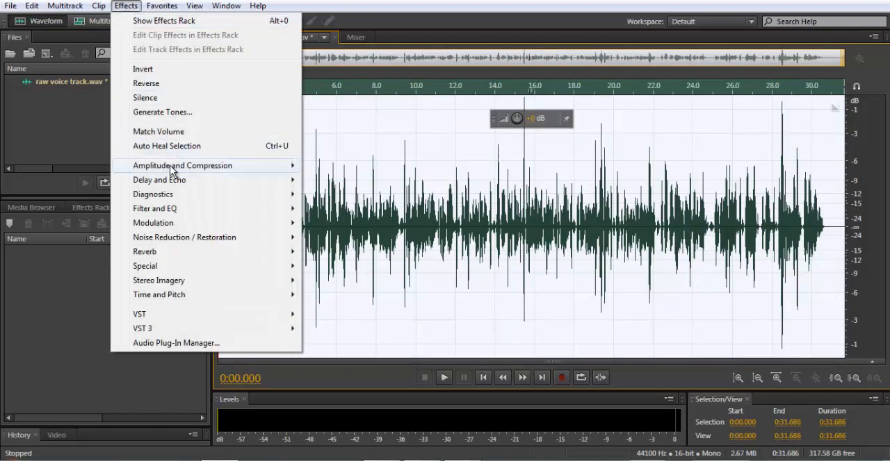
left_click(182, 166)
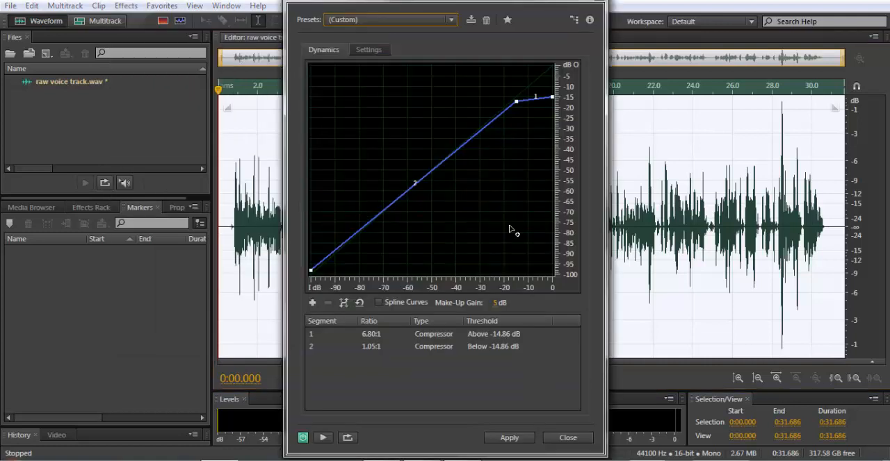
left_click_drag(517, 103, 513, 105)
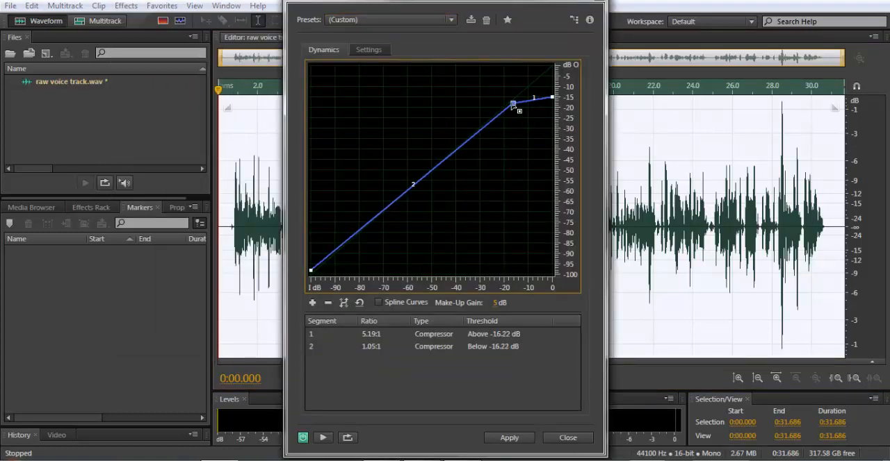
left_click_drag(513, 104, 512, 105)
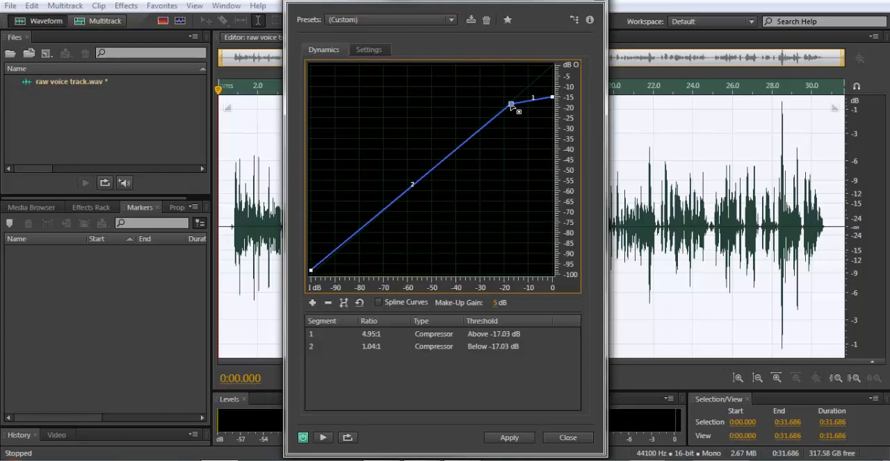
left_click_drag(511, 104, 509, 104)
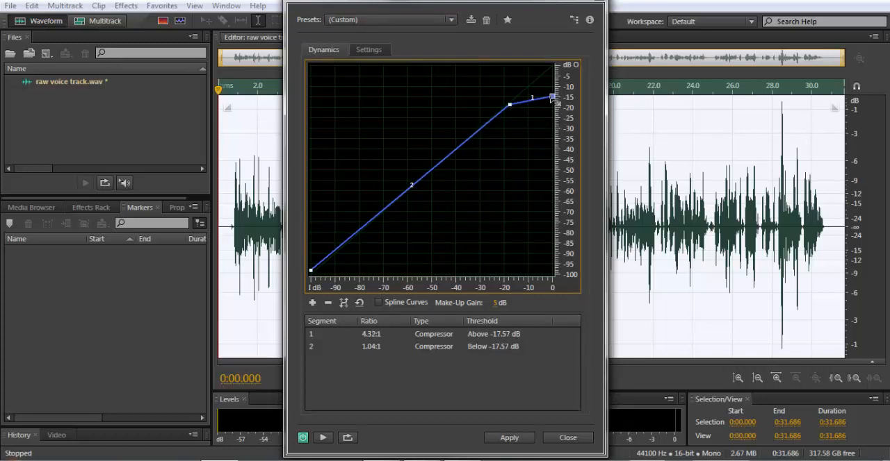
left_click_drag(550, 97, 551, 86)
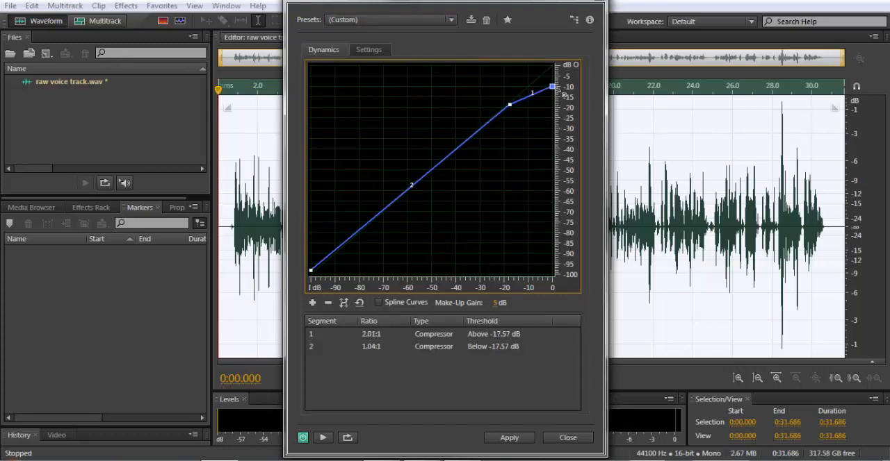
left_click_drag(551, 86, 551, 89)
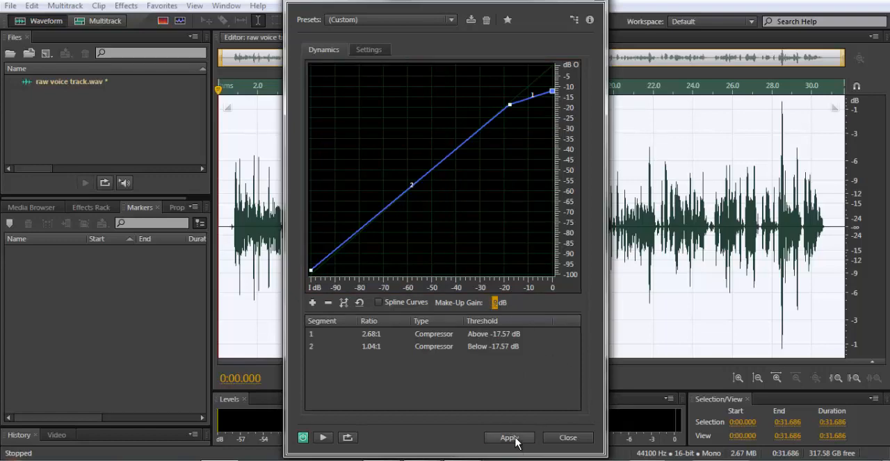
left_click(509, 438)
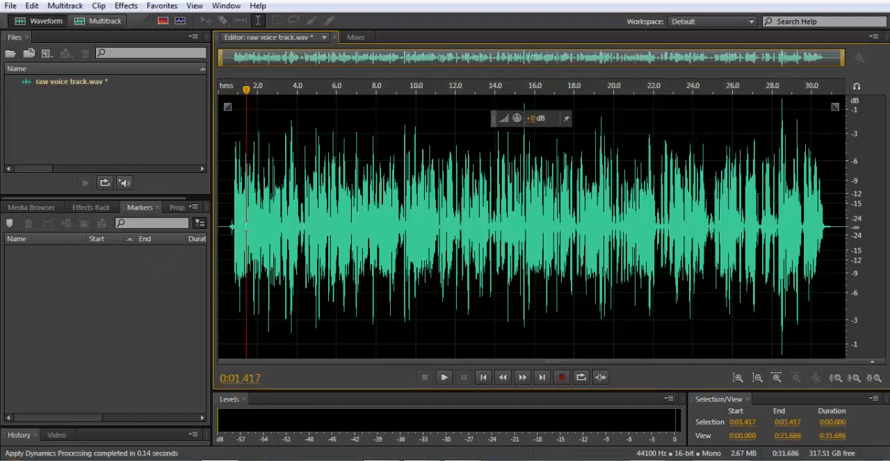
left_click(444, 378)
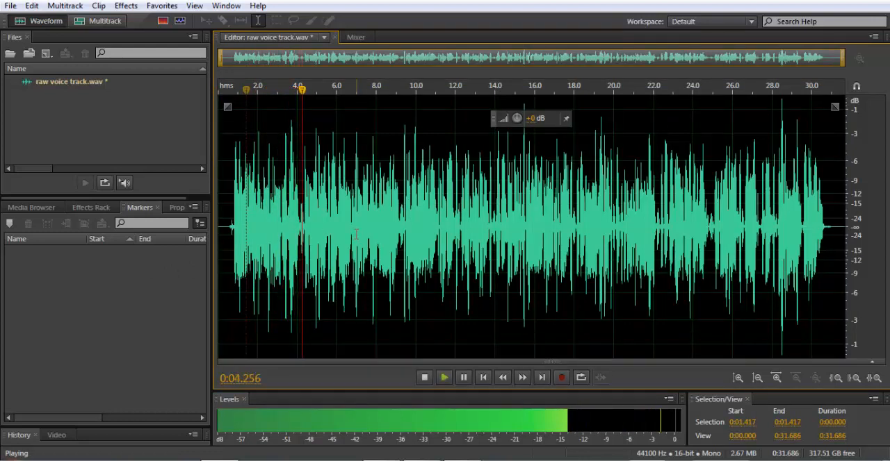
left_click(423, 378)
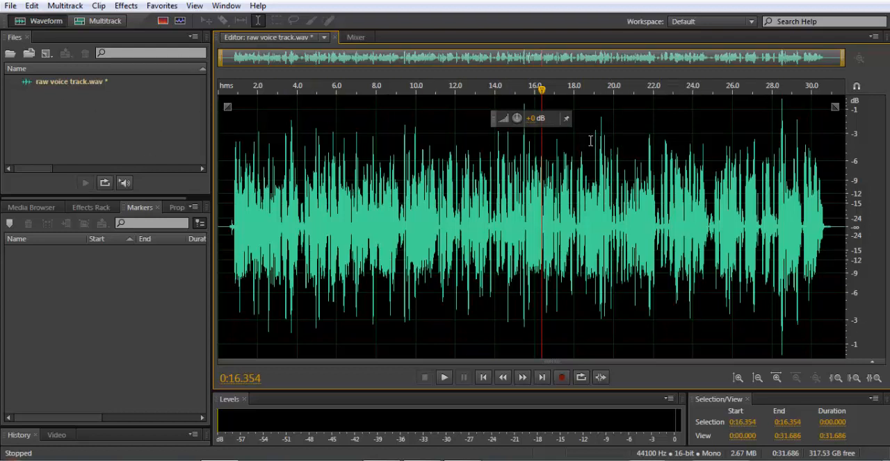
mouse_move(336, 220)
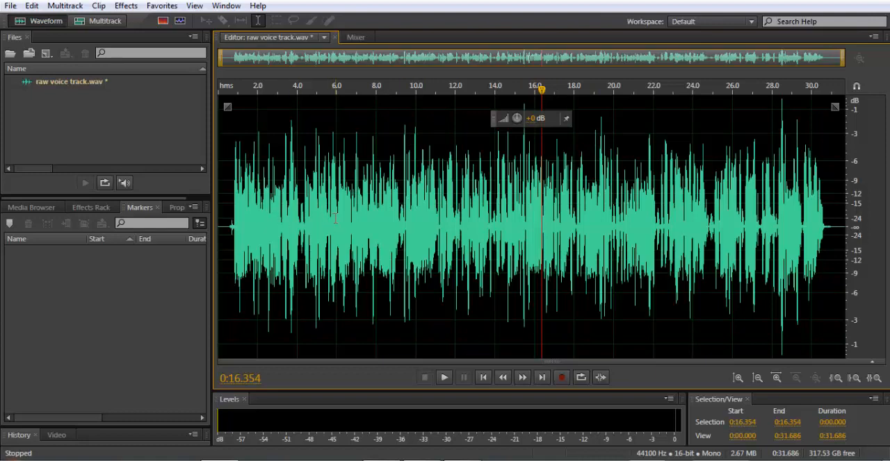
mouse_move(785, 138)
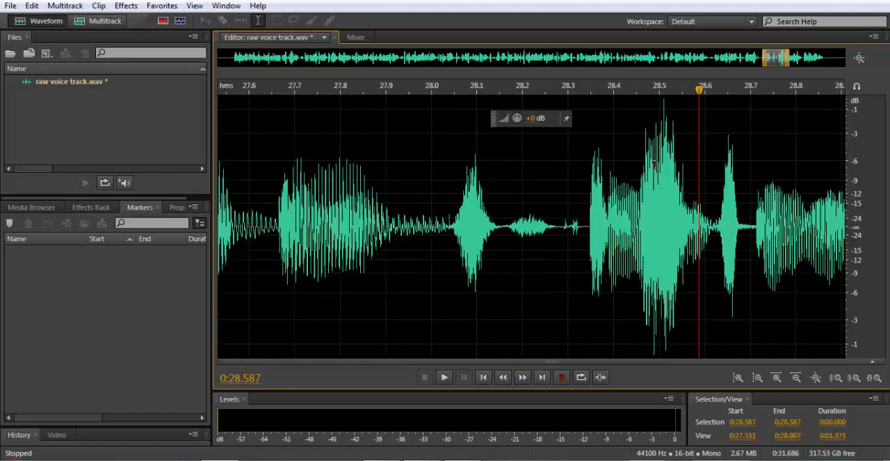
left_click(795, 378)
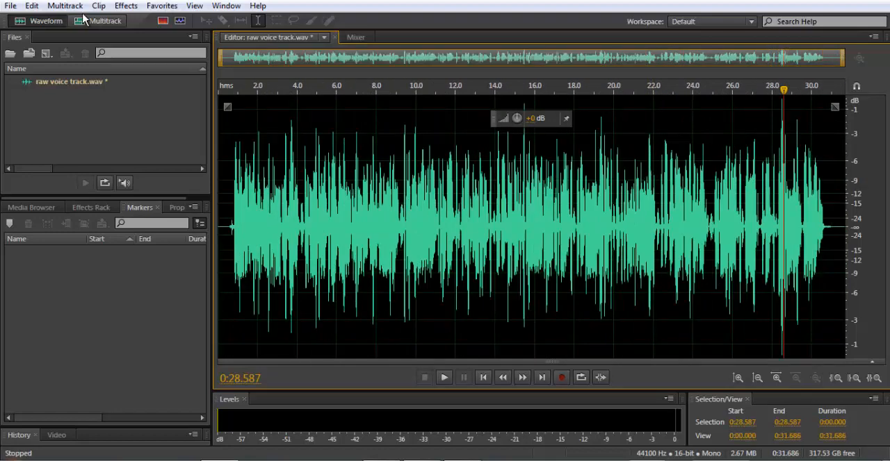
left_click(125, 6)
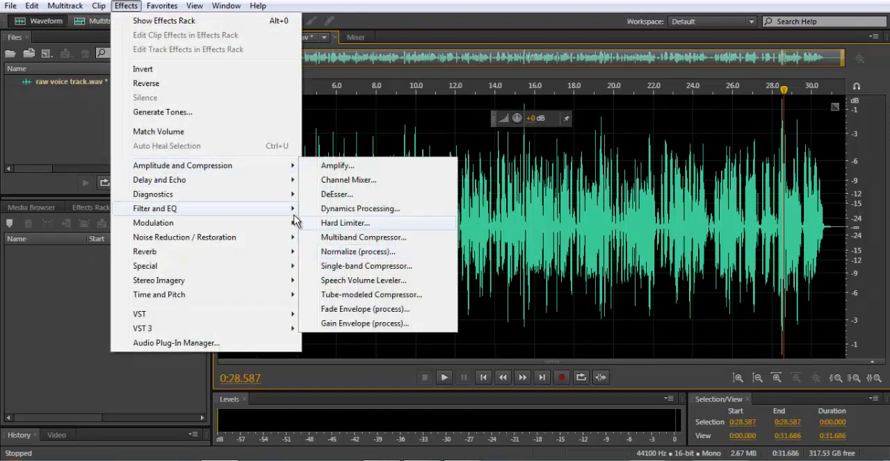
Step: Apply the Hard Limiter at -0.1 dB maximum amplitude with a 2.5 dB input boost
left_click(345, 223)
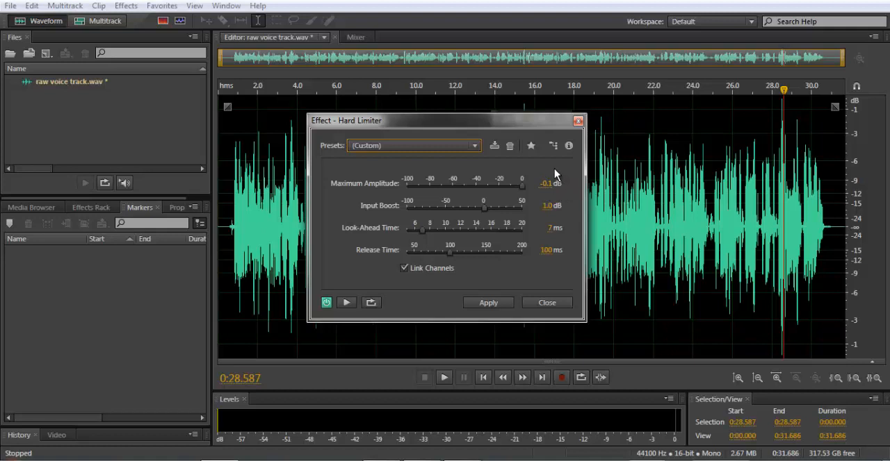
mouse_move(556, 178)
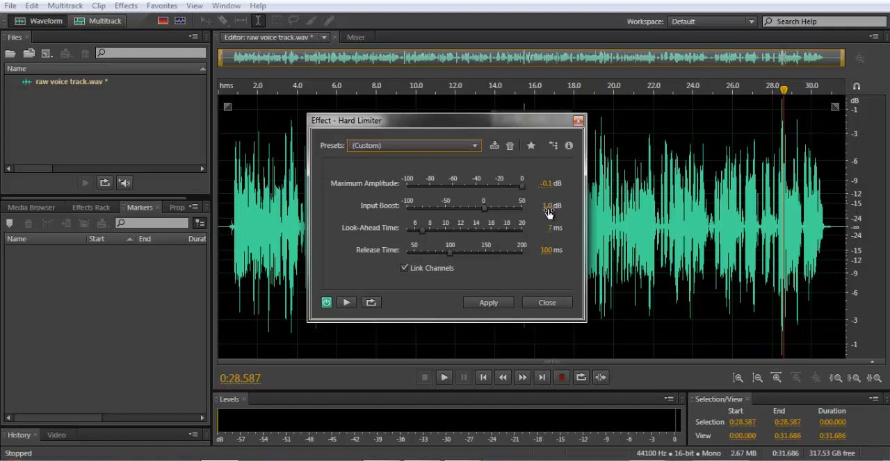
left_click(540, 206)
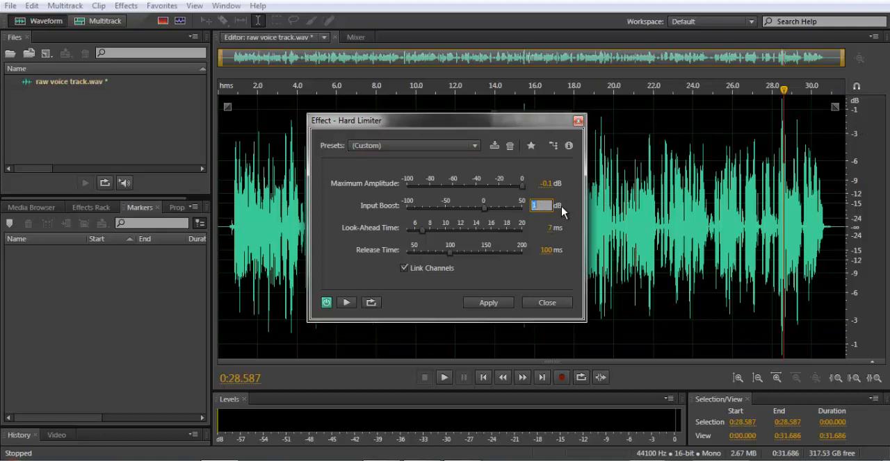
type("2.5")
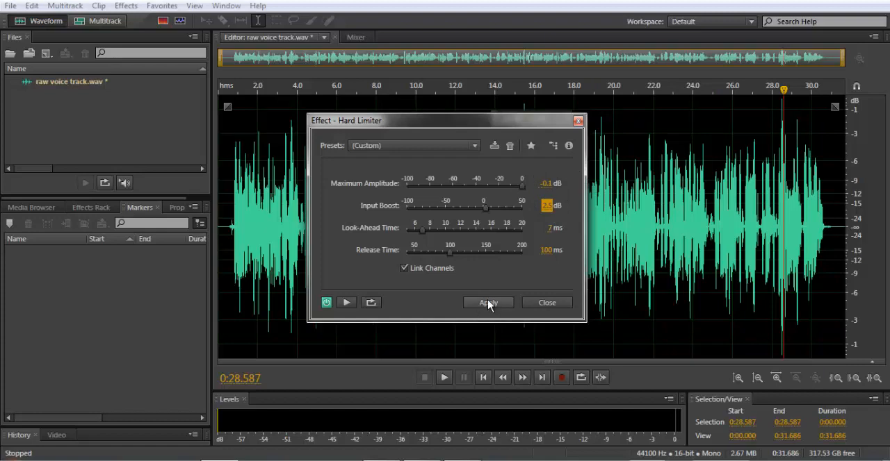
left_click(488, 303)
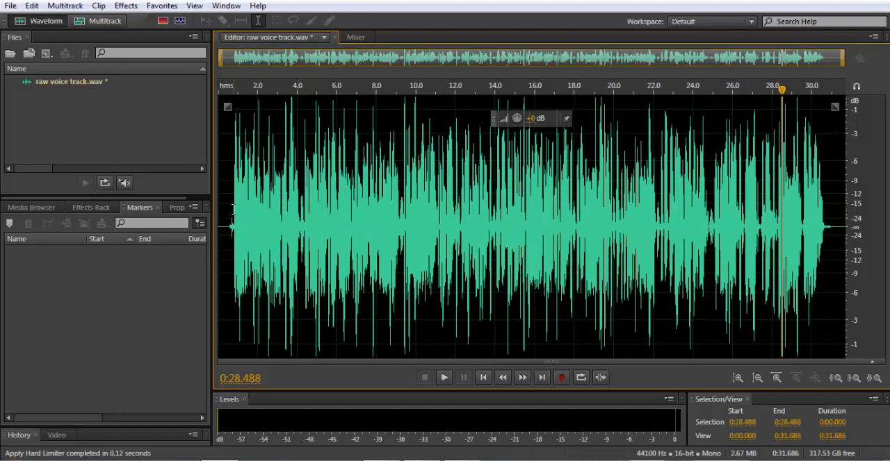
left_click(443, 378)
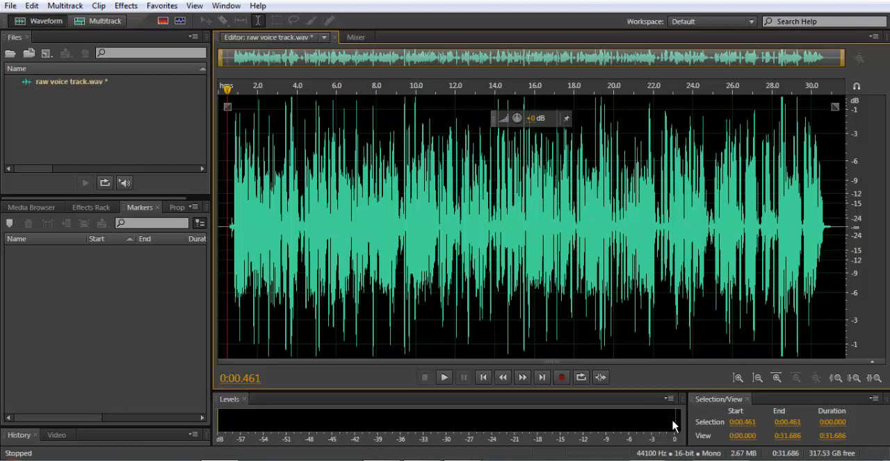
left_click(443, 378)
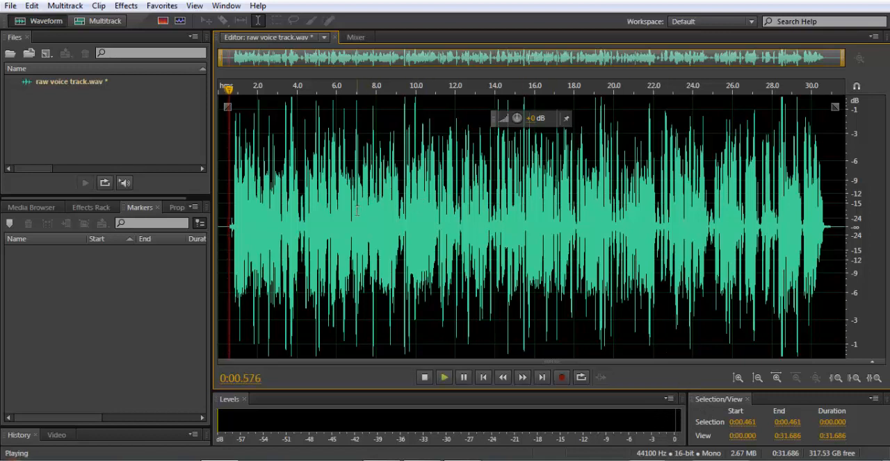